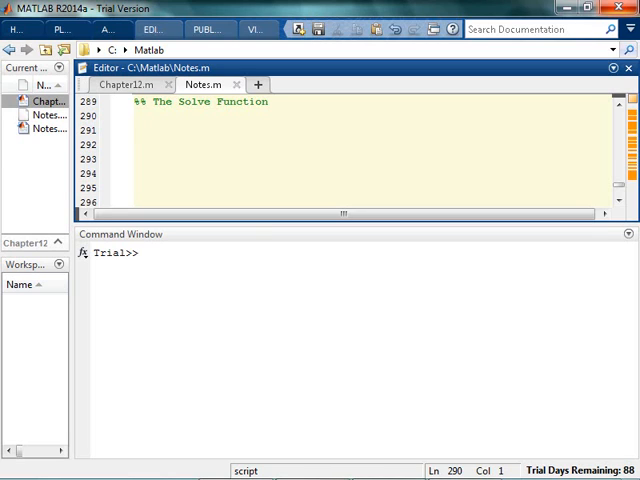
- Begin the Solve Function section with clc,clear and a symbolic declaration of x
text(clc,clear)
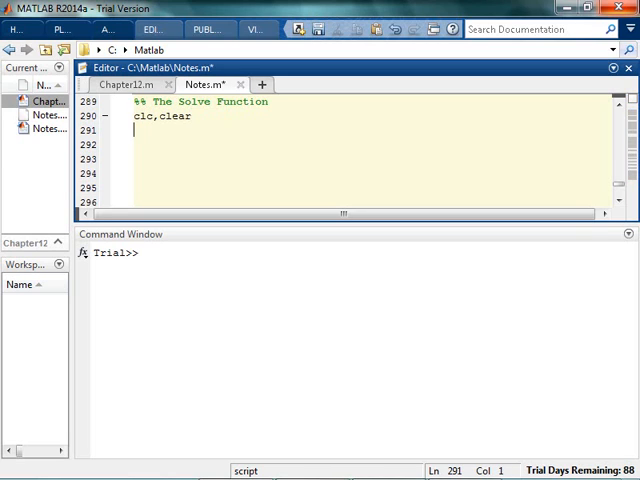
text(syms)
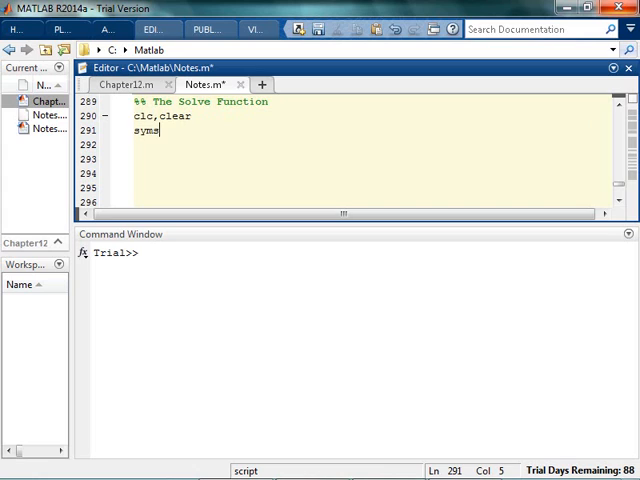
text(y)
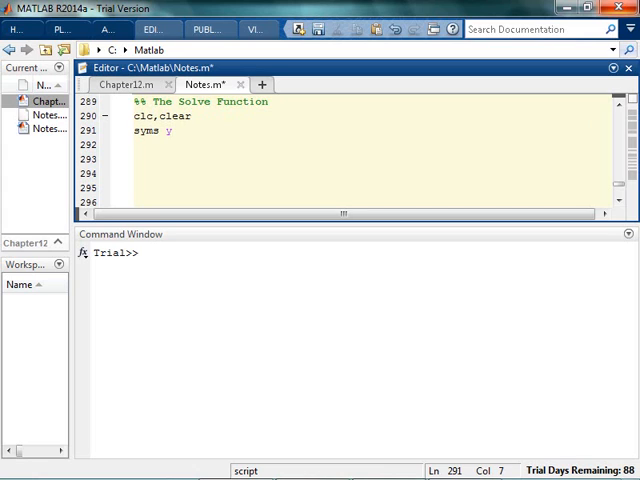
text(x)
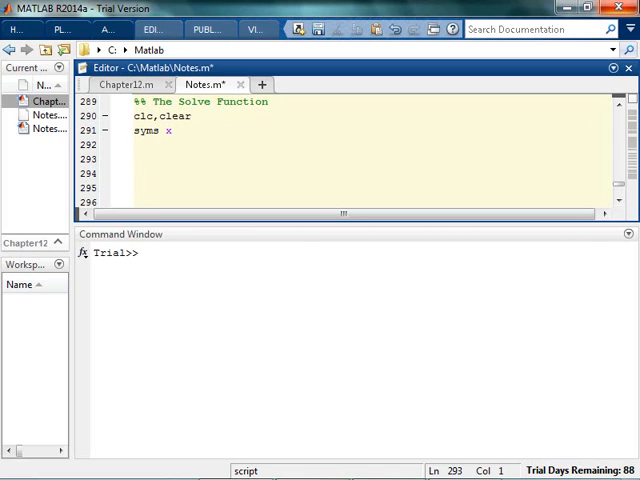
- Define e = x^2 - 9 and solve it, returning 3 and -3
text(e =)
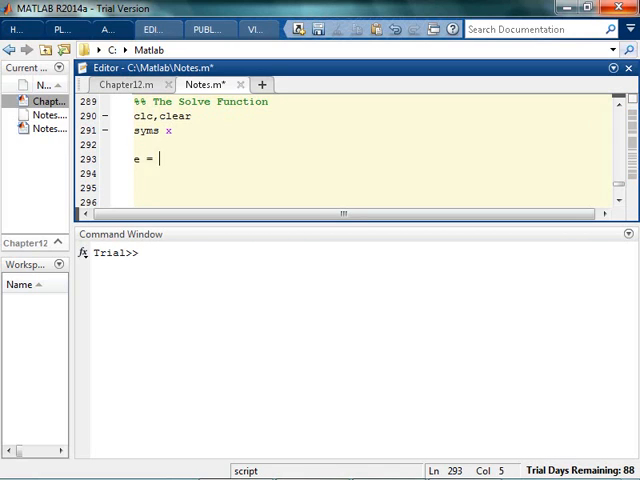
text(x)
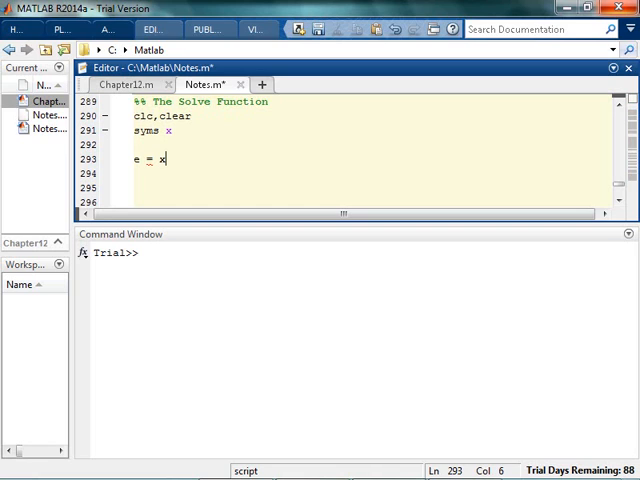
text(^2)
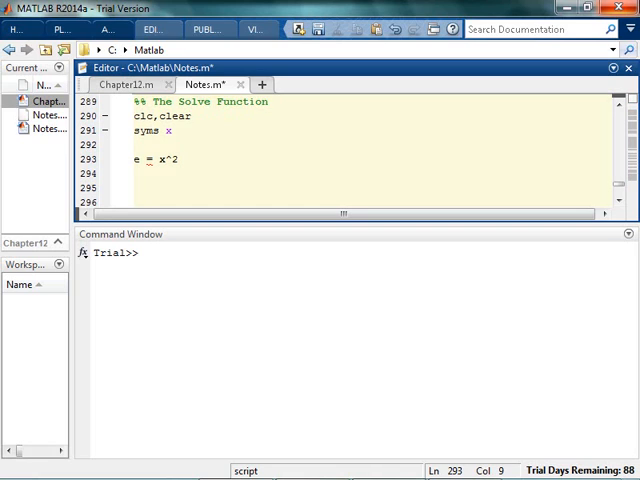
text(- 9)
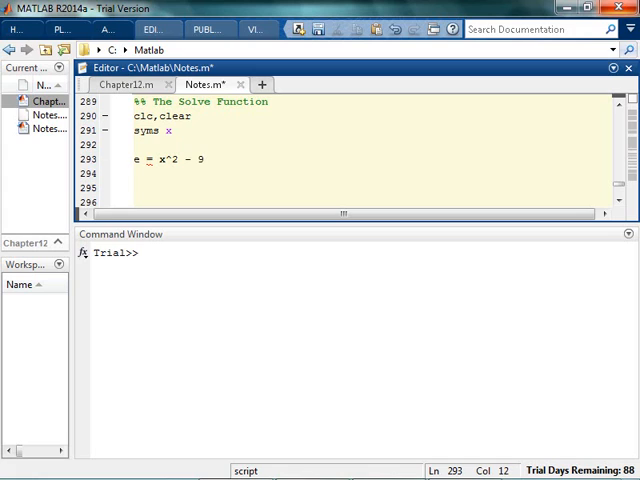
text(solve(e)
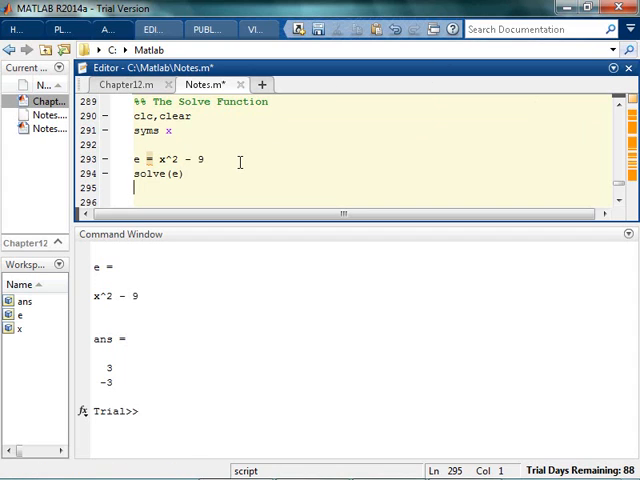
mouse_move(136, 412)
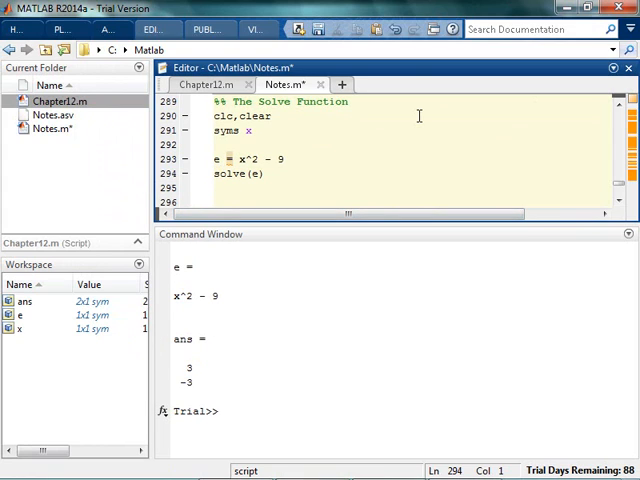
- Store solve(e) in myanswer and convert it to numeric values with double(myanswer)
text(myanswer =)
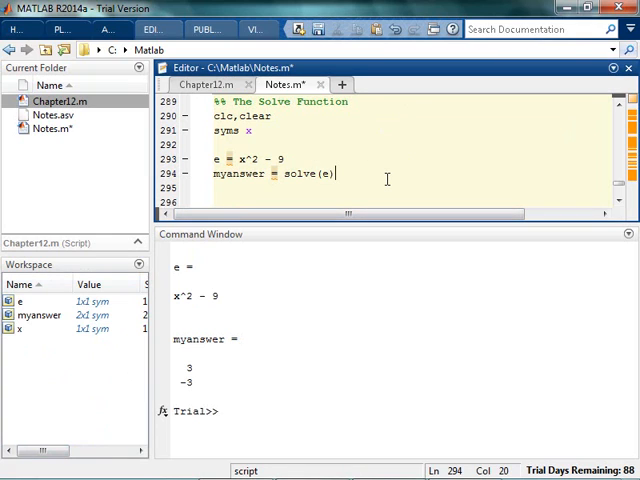
double_click(236, 174)
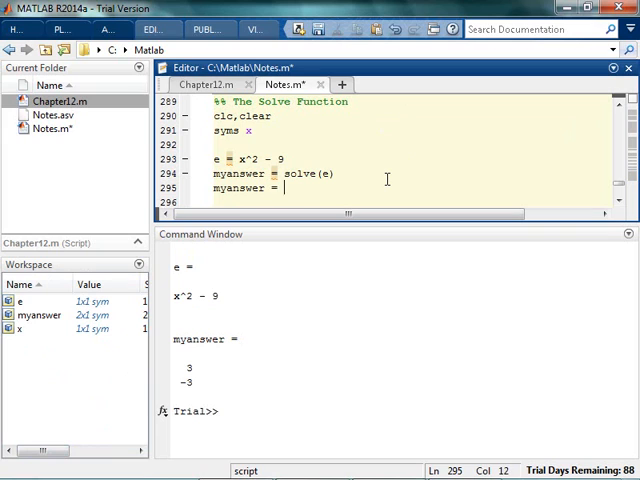
text(double(myanswer ))
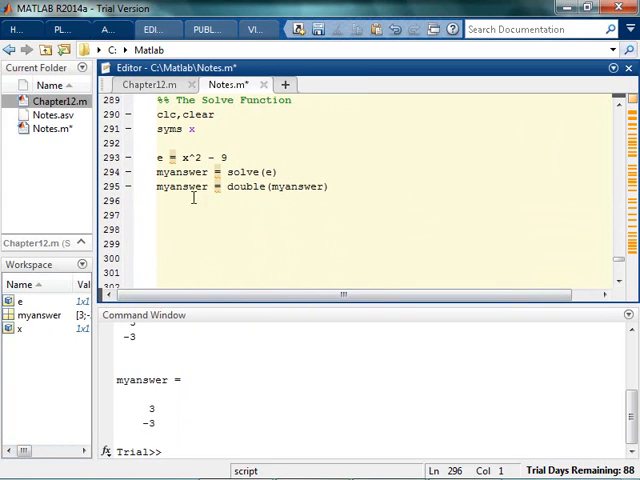
mouse_move(218, 220)
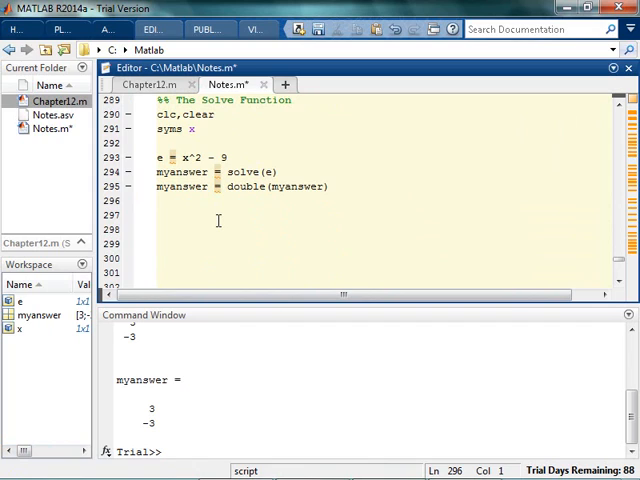
- Start a new section defining y = a*x^2 + b*x + c symbolically
text(%%)
click(382, 228)
text(syms a b c x)
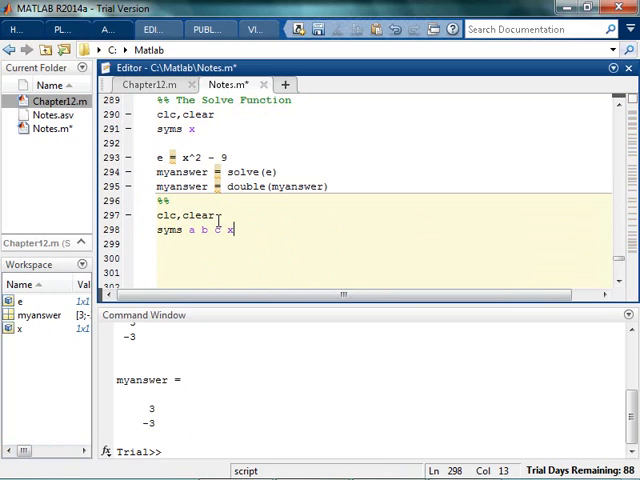
text(y =)
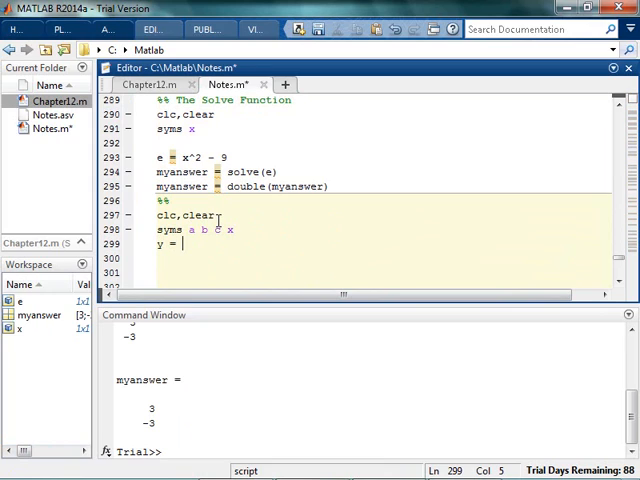
text(a*x)
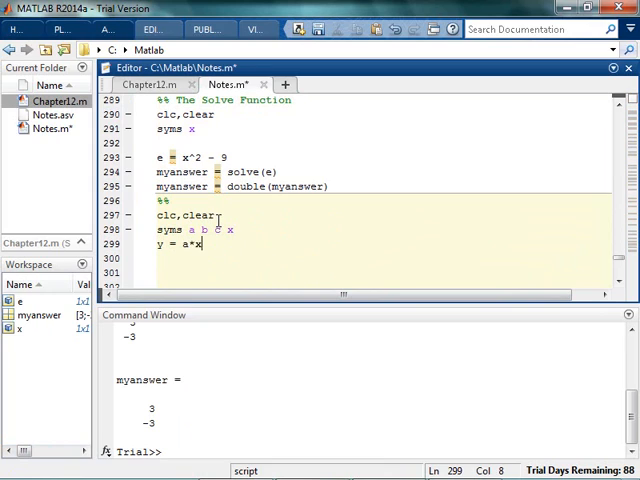
text(^2 + b*x +)
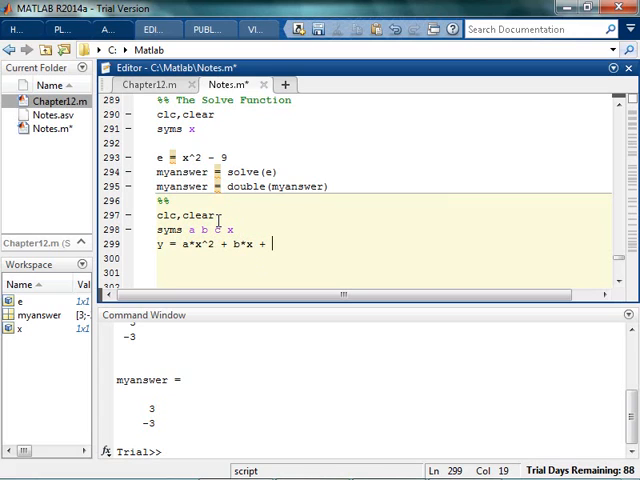
text(c)
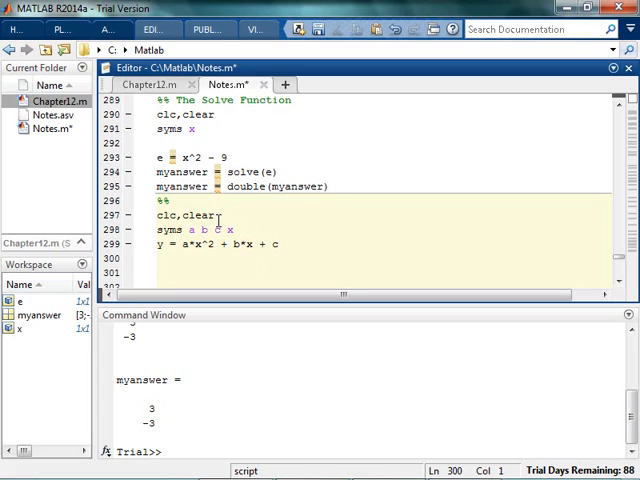
- Solve y into whatever, try double(whatever), then remove that failing line
text(whate)
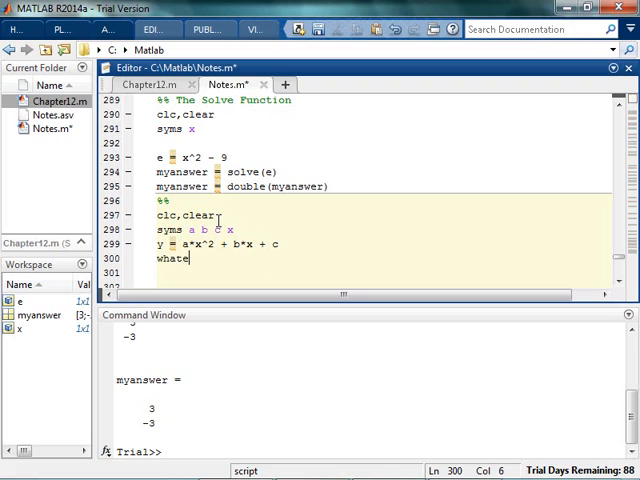
text(ver = solve(y)
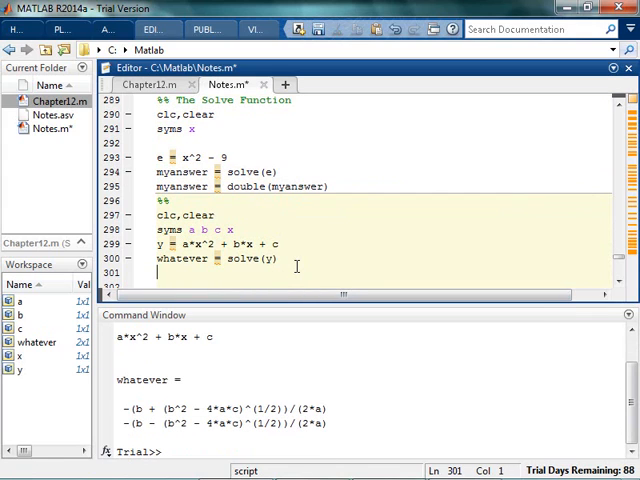
text(whaq)
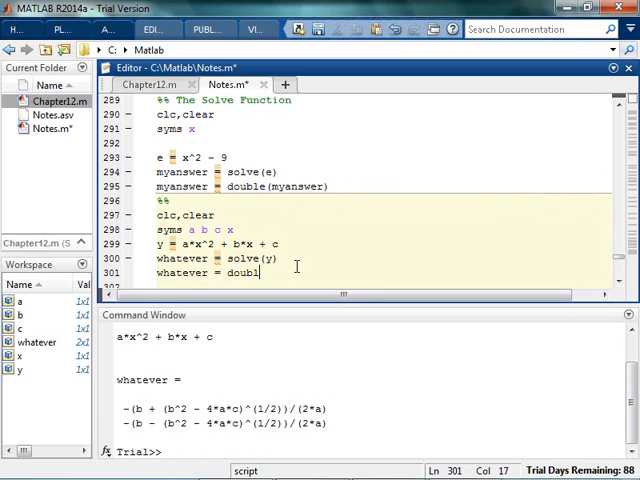
text(e(whateverz)
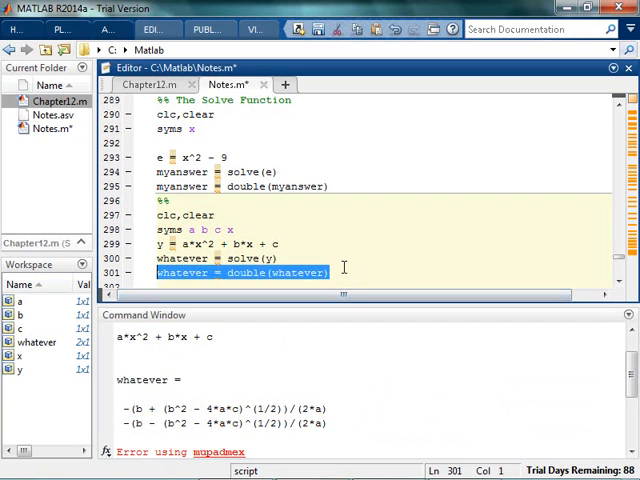
key(Delete)
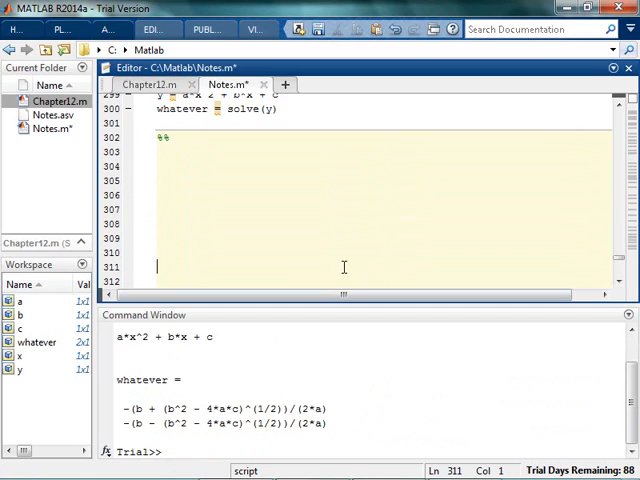
- Begin the section with clc,clear, syms x y m b and a first draft equation
scroll(down, 3)
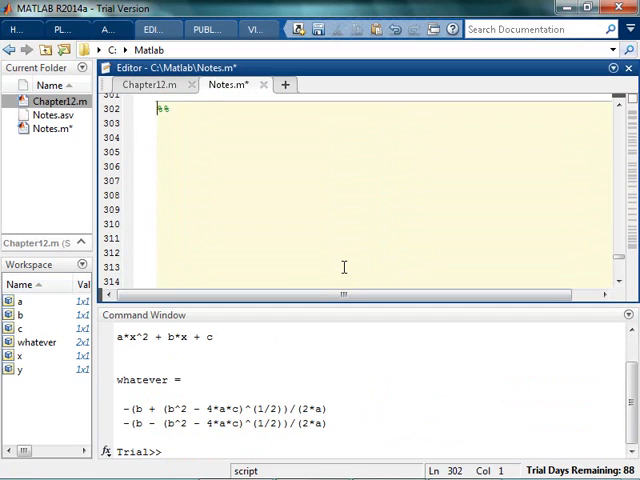
text(clc)
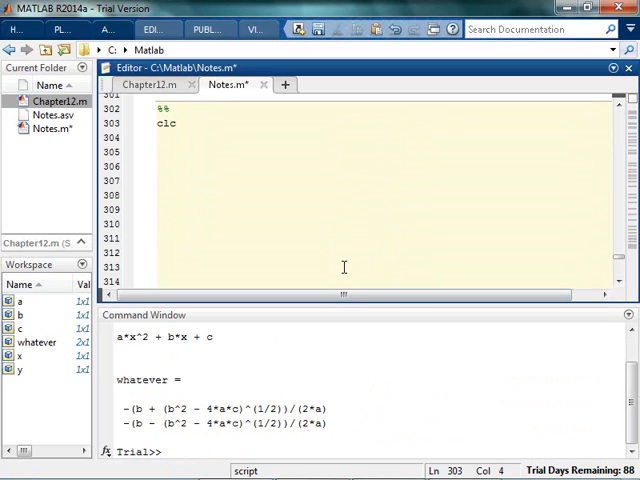
text(,clear)
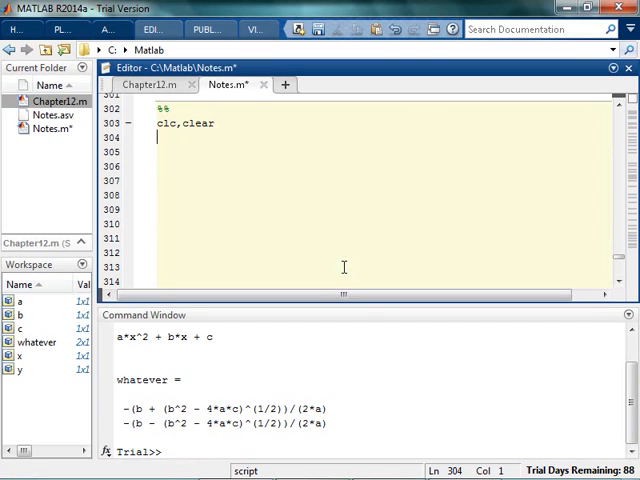
text(syms x)
text(y = c)
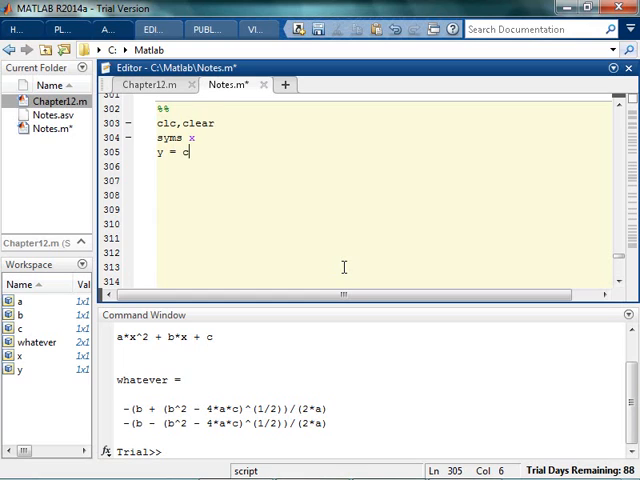
text(os(3*x) =)
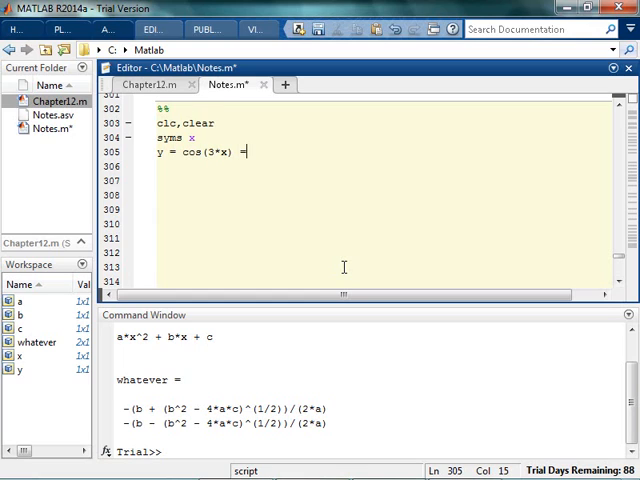
text(+ sin(3*)
click(386, 138)
text( y)
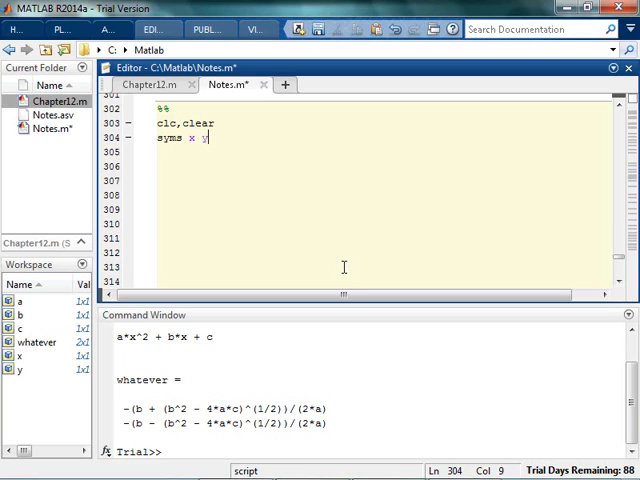
- Define eq1 = y == m*x + b and solve it for x
text(eq1)
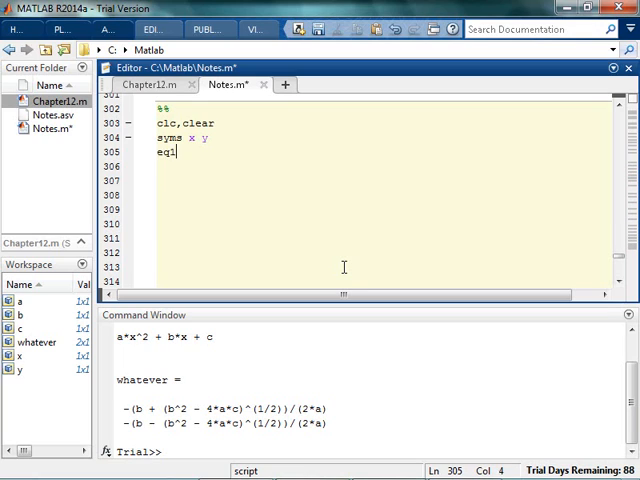
text(=)
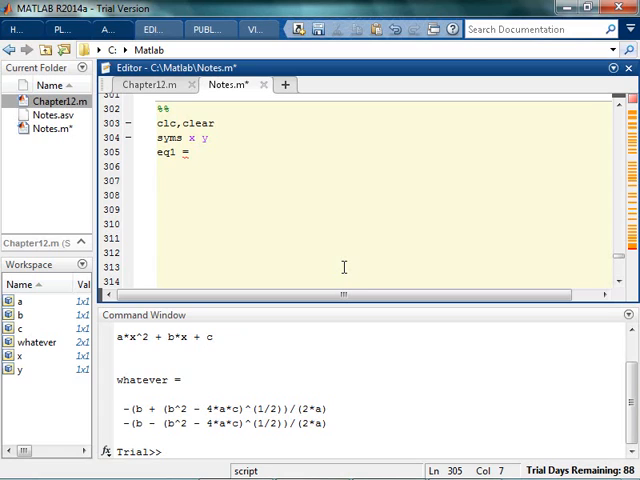
text(y  == mx + b)
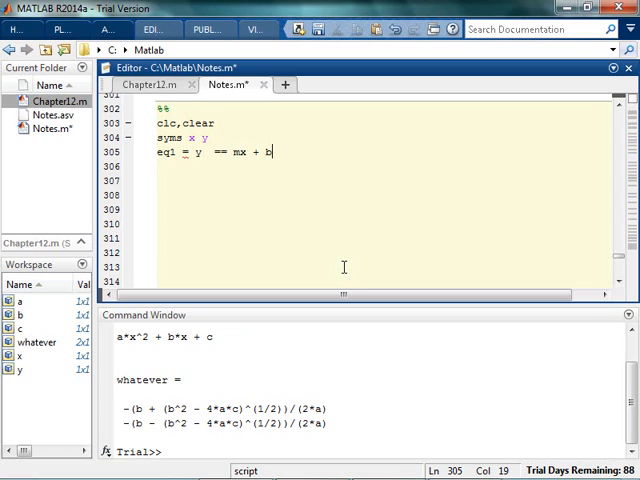
text(m)
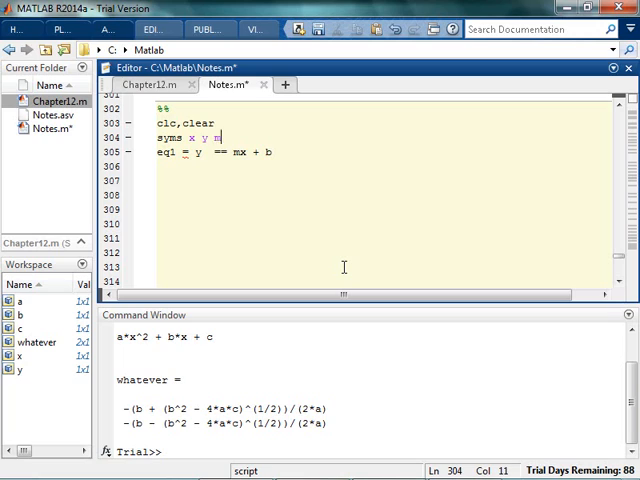
text(b)
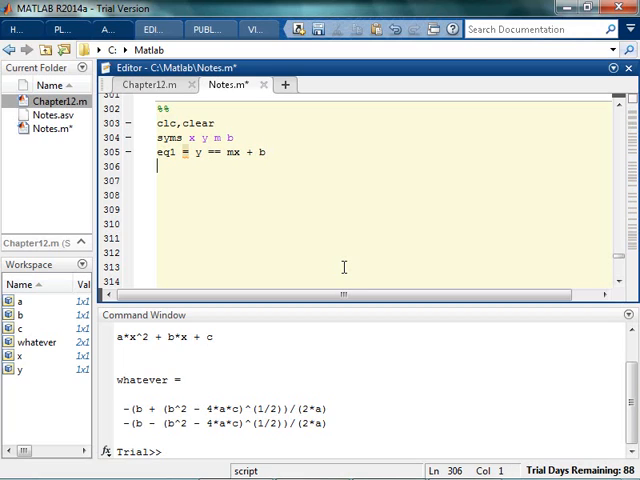
text(solve(e)
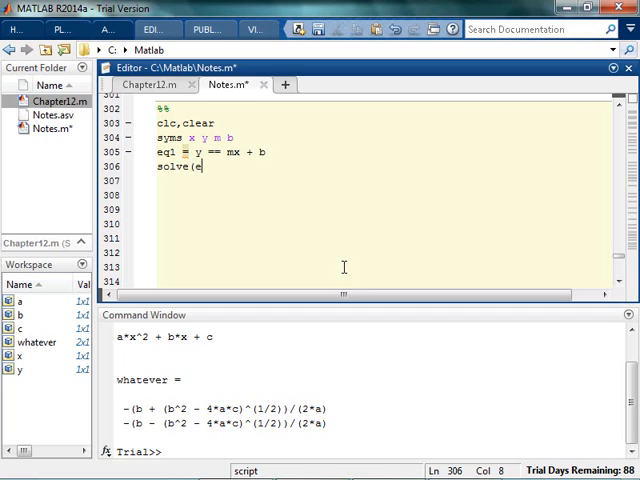
text(q1,)
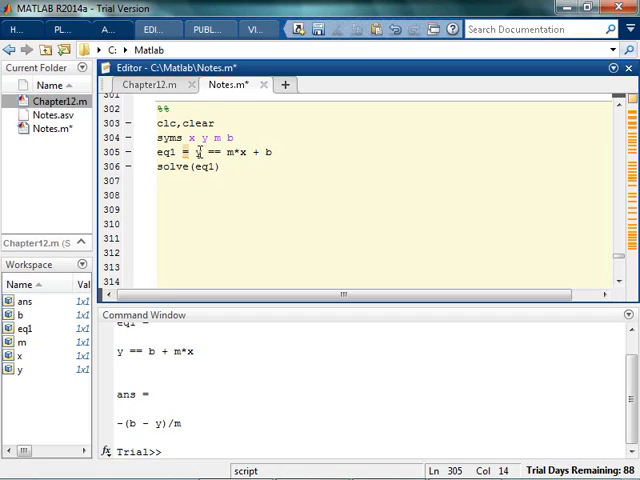
- Comment y - b = m*x and add solve(eq1,b) to solve for b
text(%)
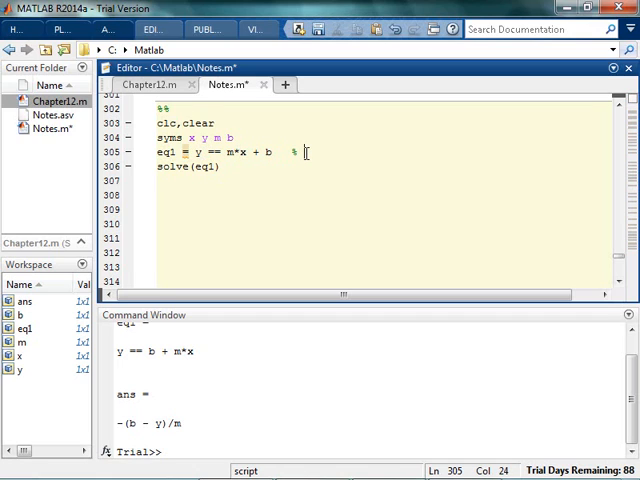
text(y-b = mx)
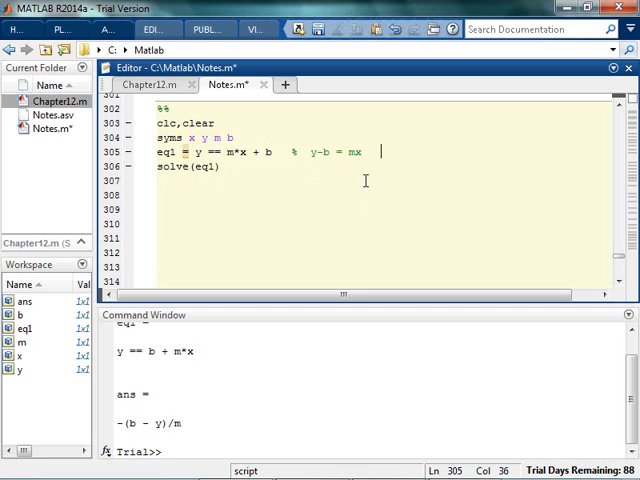
mouse_move(344, 152)
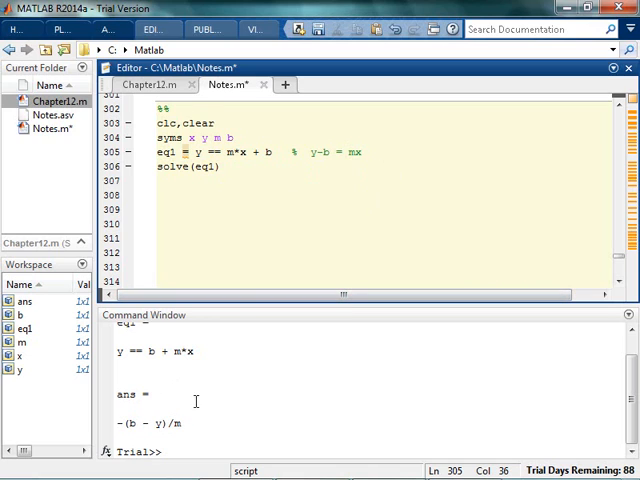
click(234, 168)
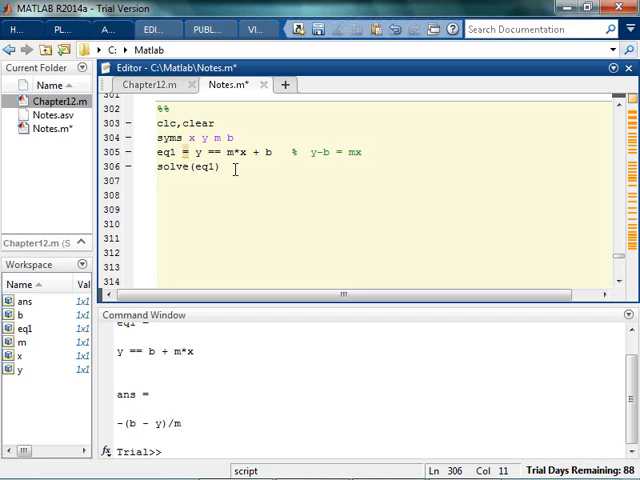
text(solve)
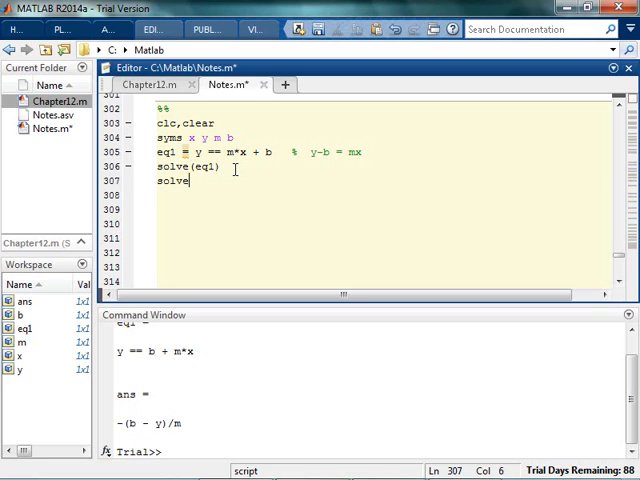
text((eq1,)
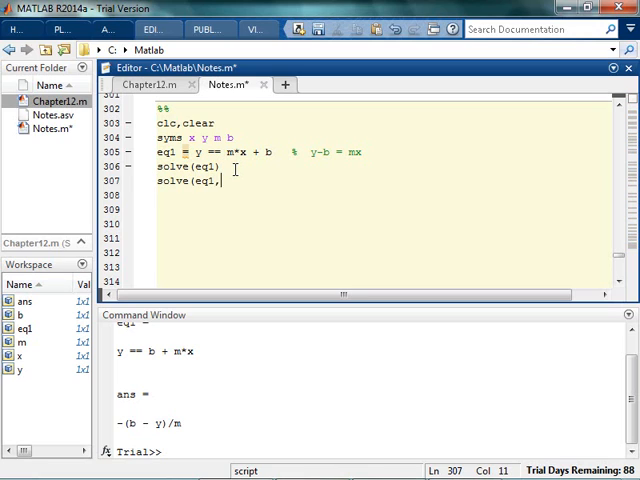
text(b))
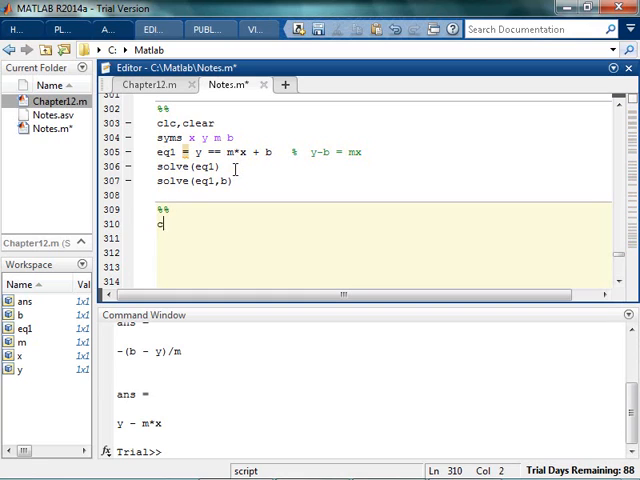
- Write a section defining eq1 = cos(3*x) + sin(3*x) == 9
text(clc,clear)
click(380, 238)
text(eq1 =)
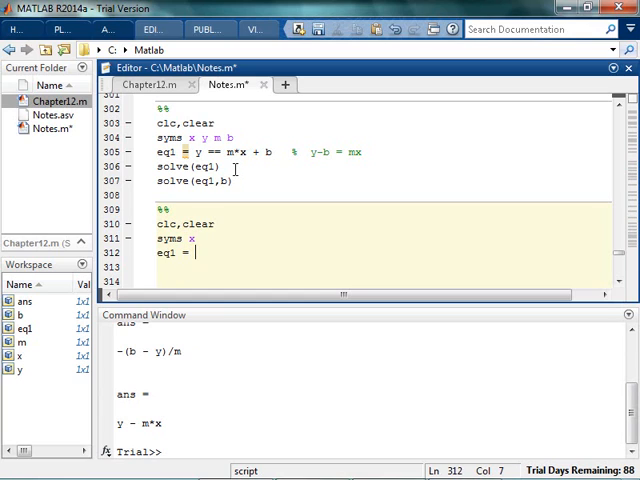
text(cos()
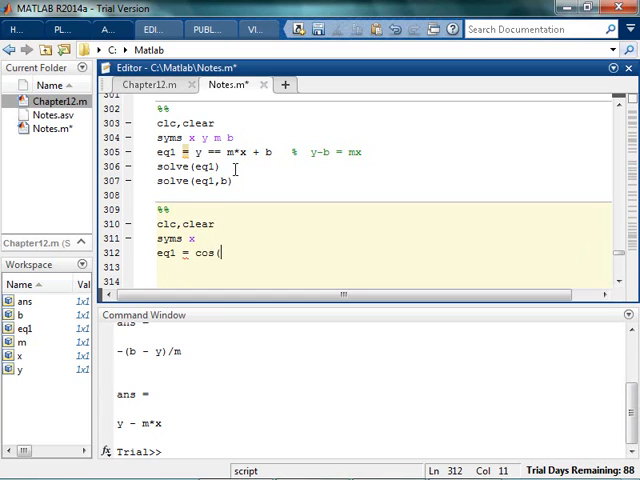
text(3*x) + a)
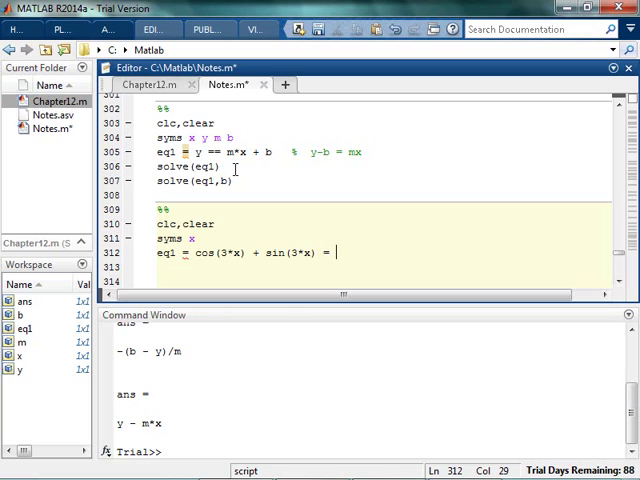
text(= 9)
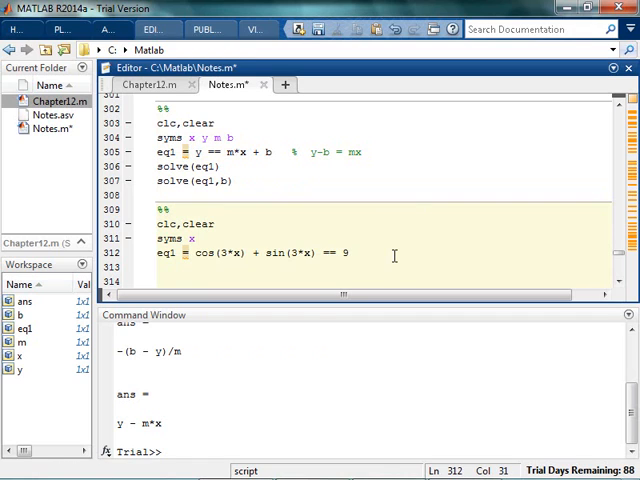
- Solve eq1 for x and run the section to show the complex solutions
text(solve()
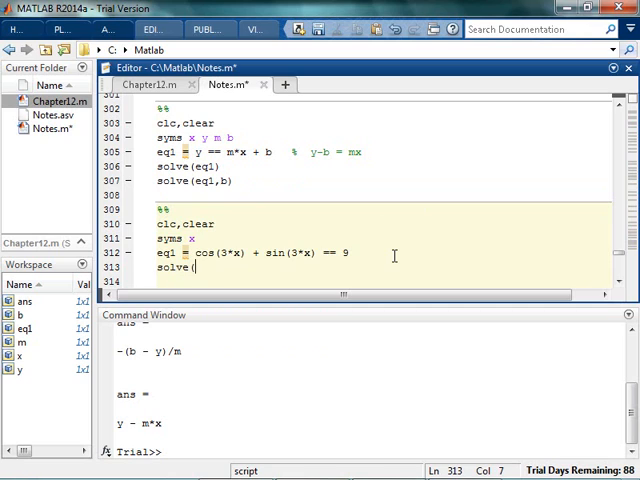
text(eq1,)
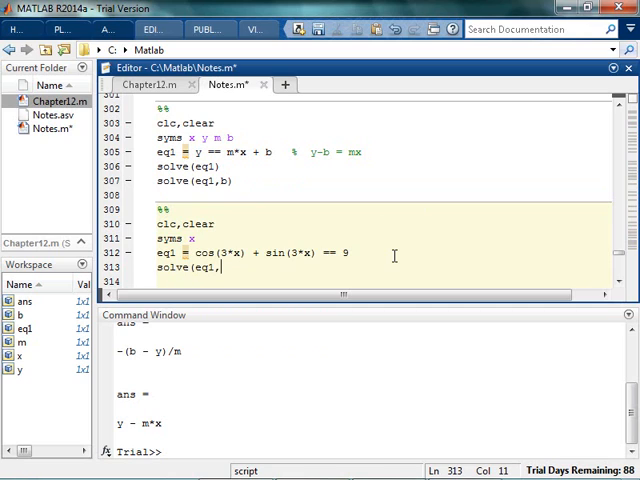
text(x))
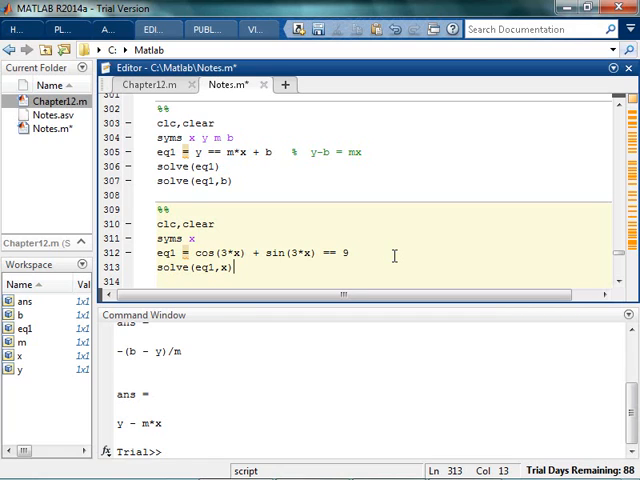
key(F5)
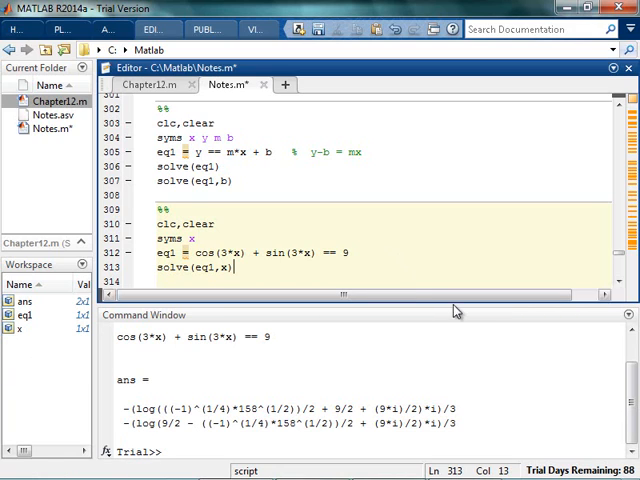
mouse_move(402, 262)
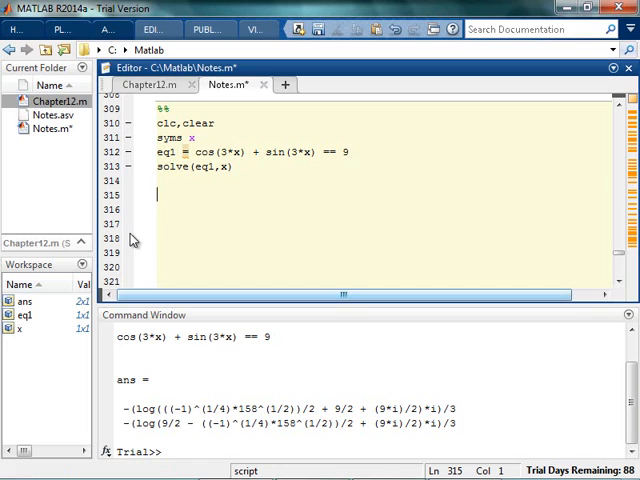
mouse_move(244, 200)
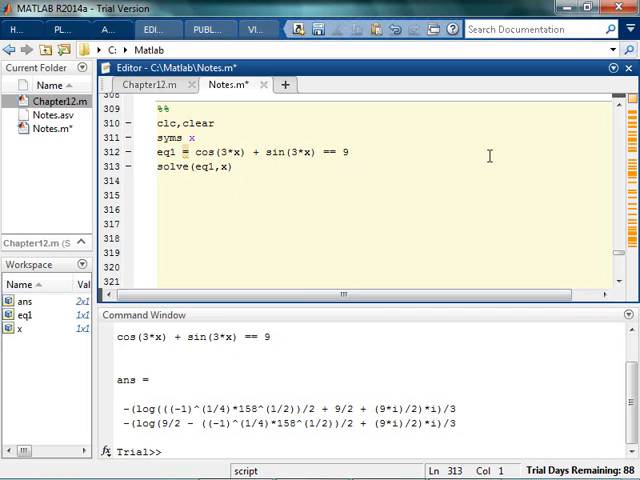
- Store double solutions in gumbo, set x1 = gumbo(1) and check cos(3*x1) + sin(3*x1) gives 9
text(gumbo = double()
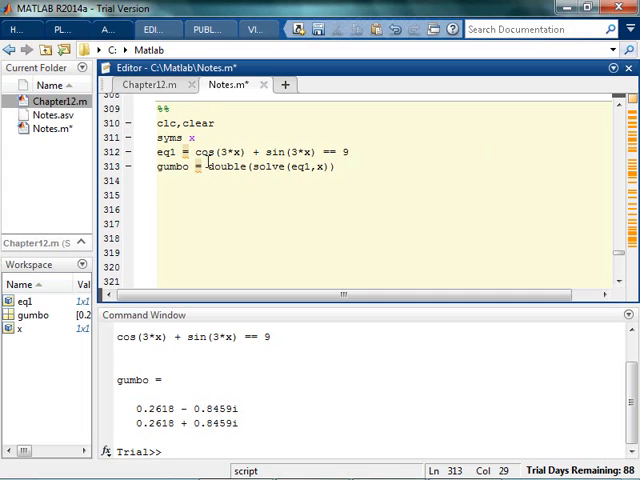
mouse_move(516, 138)
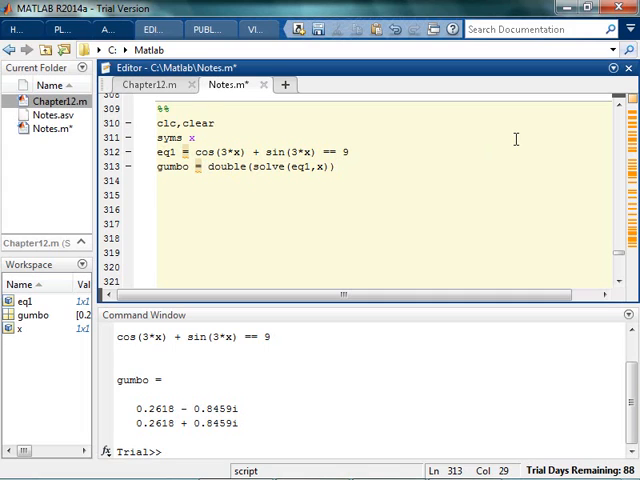
text(x1 =)
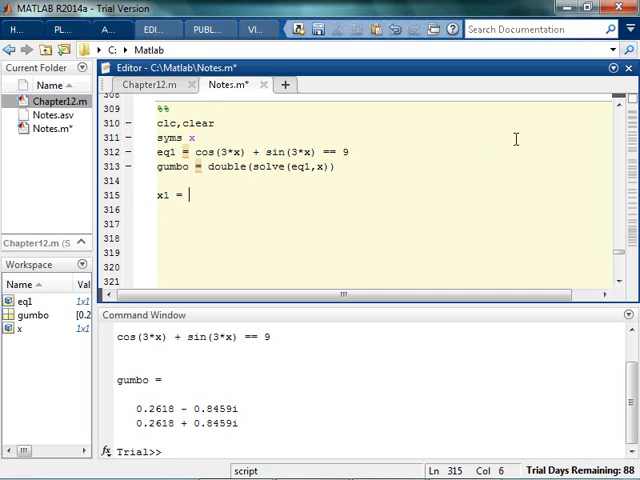
text(gumbo(1))
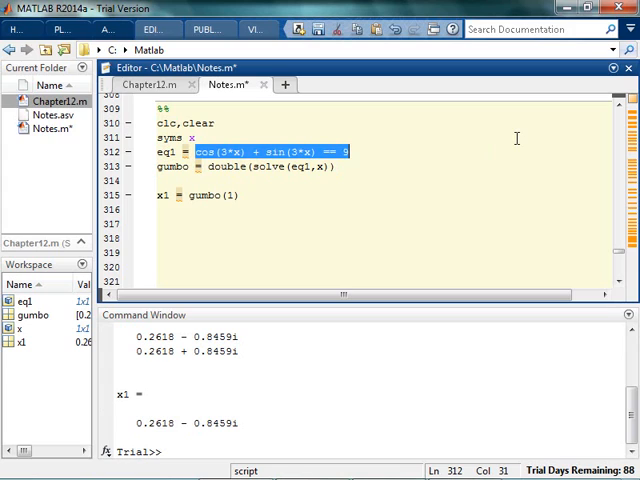
text(cos(3*x) + sin(3*x) == 9)
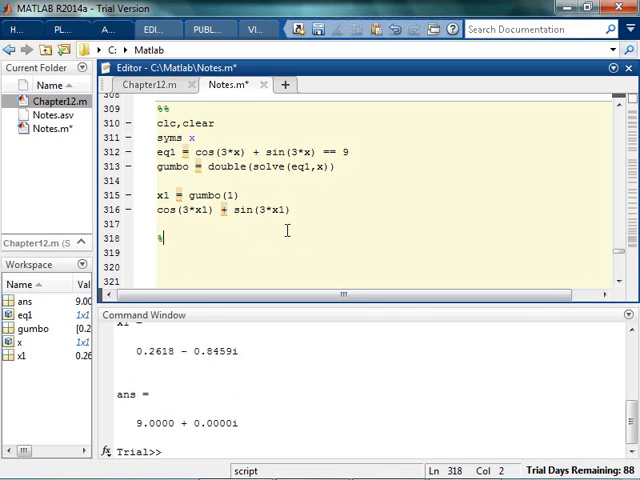
- Start a new section and begin eq1 with (x+3)^2 + sin((a+m)^3)
text(%%)
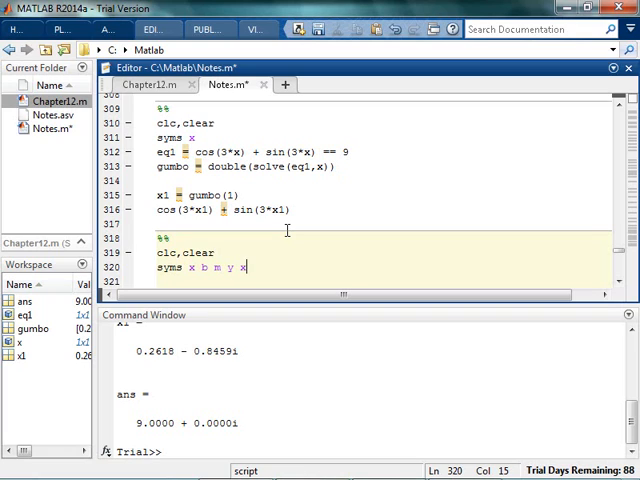
key(Backspace)
text(a c)
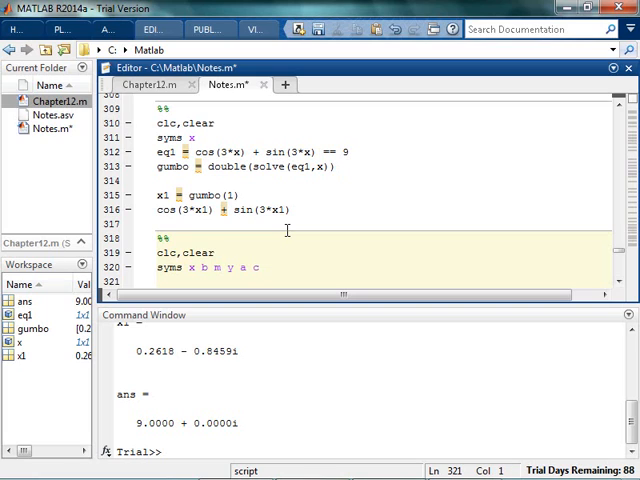
text(eq1 = (x+)
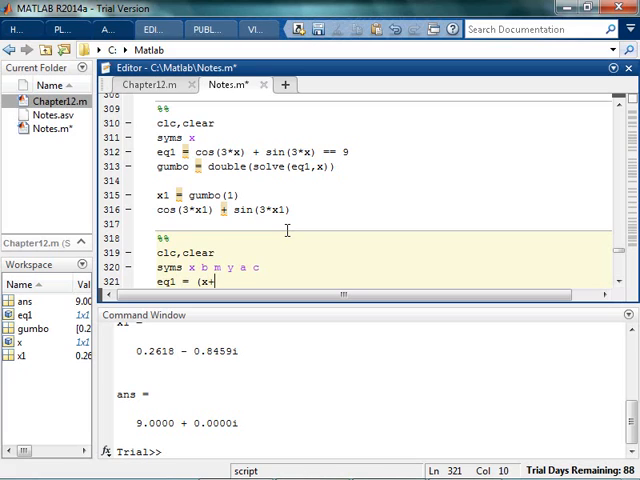
text(3)^2 =)
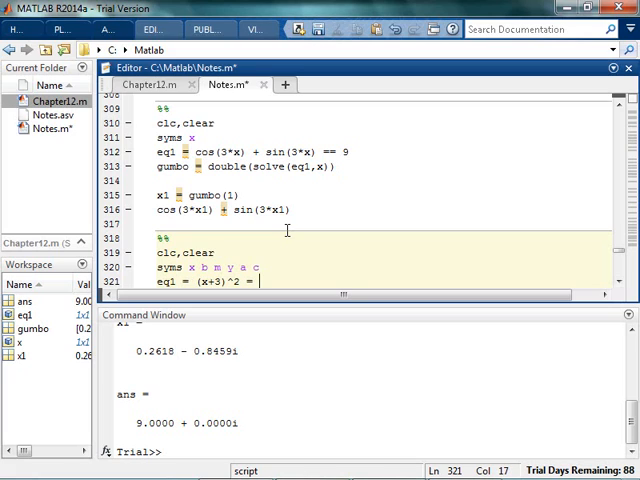
text(+ (a + m)^3)
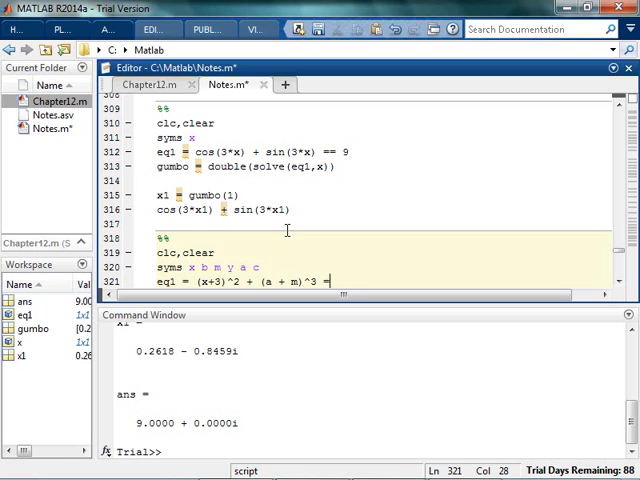
- Complete the right side == 3 + (c+y+4)^(1/4) + 16*y
text(= 3 +)
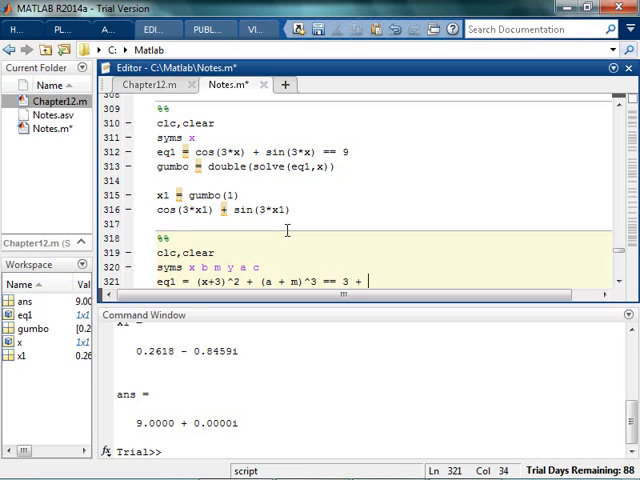
text((c + y +)
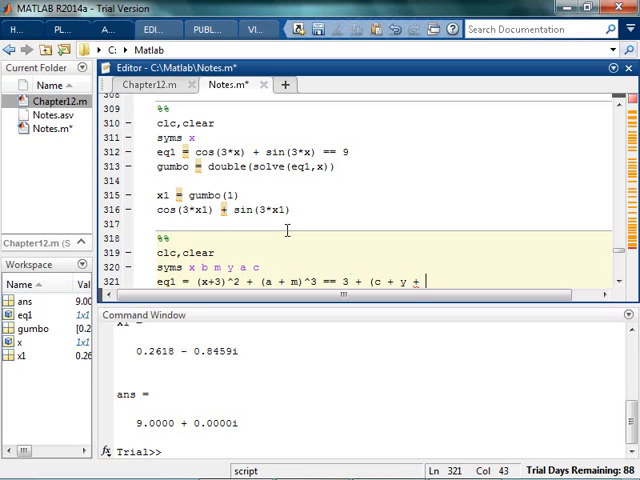
text(4)^)
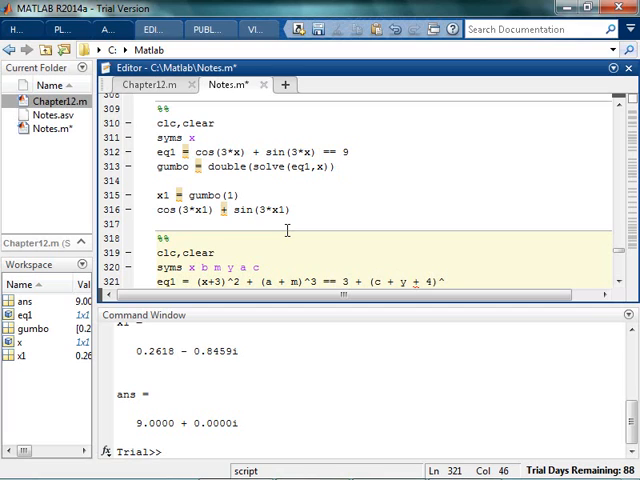
text((1/4) +)
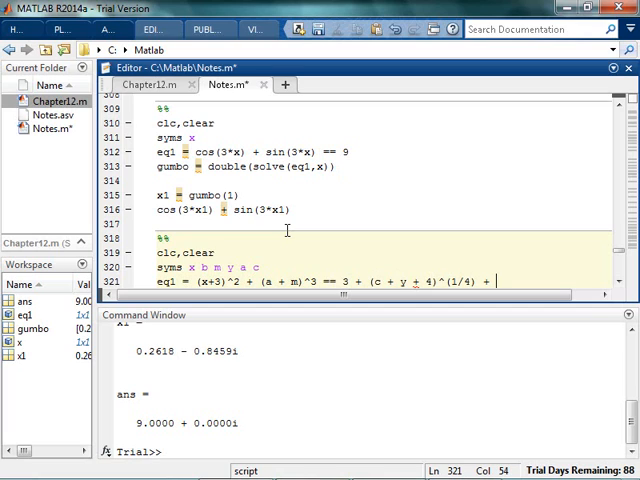
text(16*y)
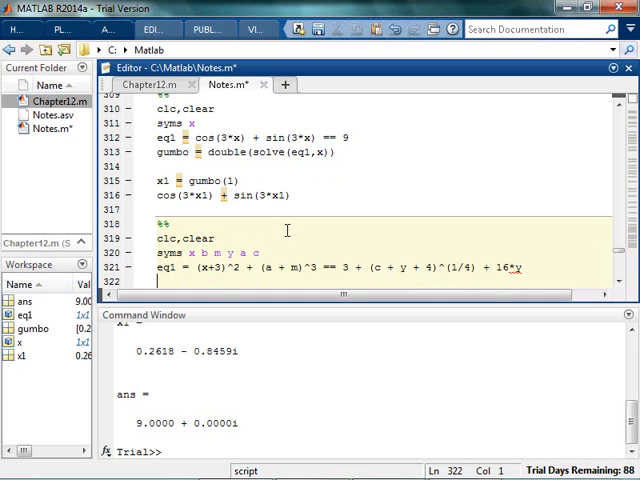
- Solve eq1 for m and view the long symbolic asin-based answer
text(so)
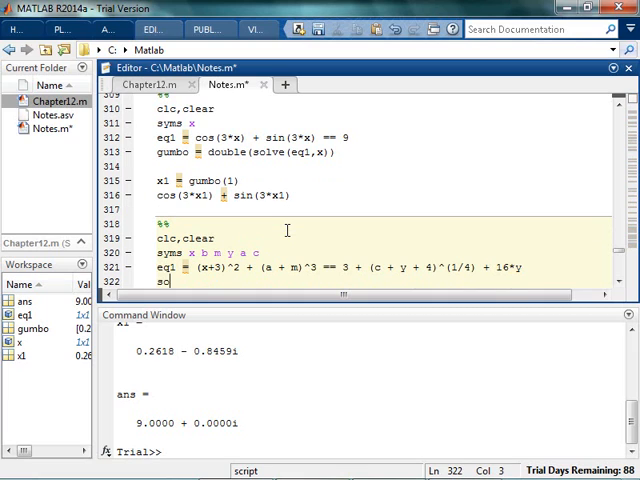
text(olve(eq1))
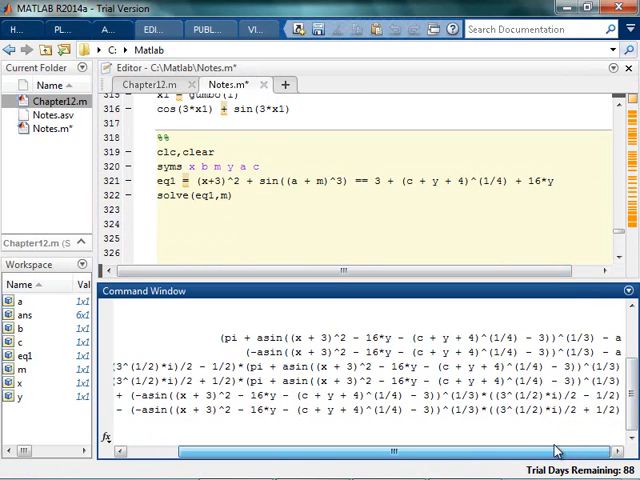
mouse_move(562, 448)
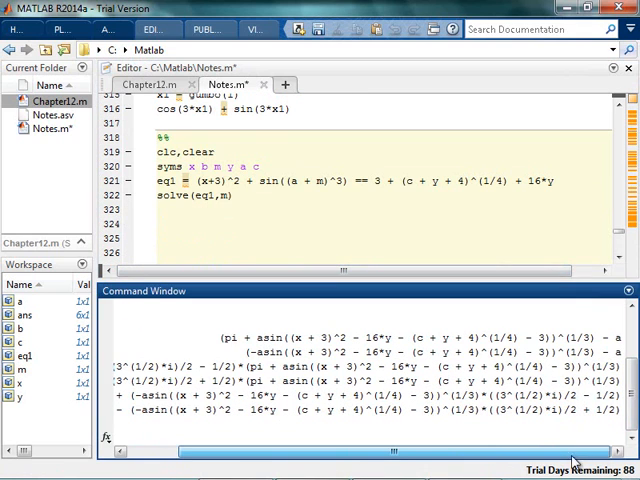
scroll(down, 3)
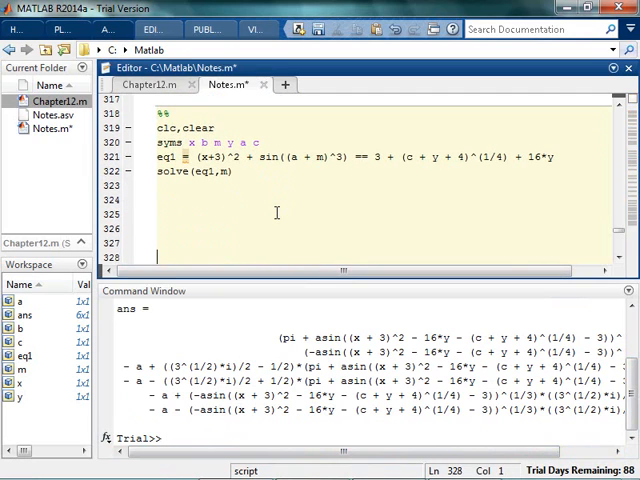
mouse_move(288, 212)
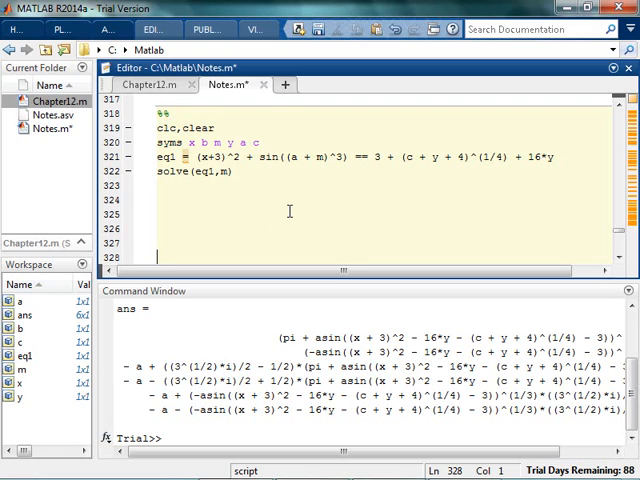
mouse_move(316, 198)
text(%% Solving w)
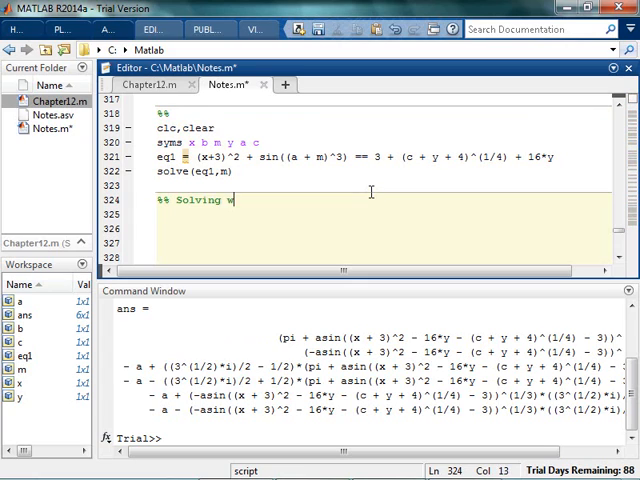
- Title the section Systems of equations with clc,clear and syms x y
text(sys)
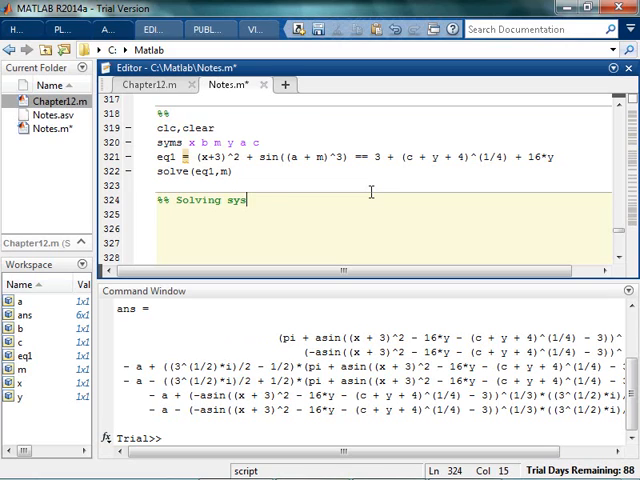
text(tems of equation)
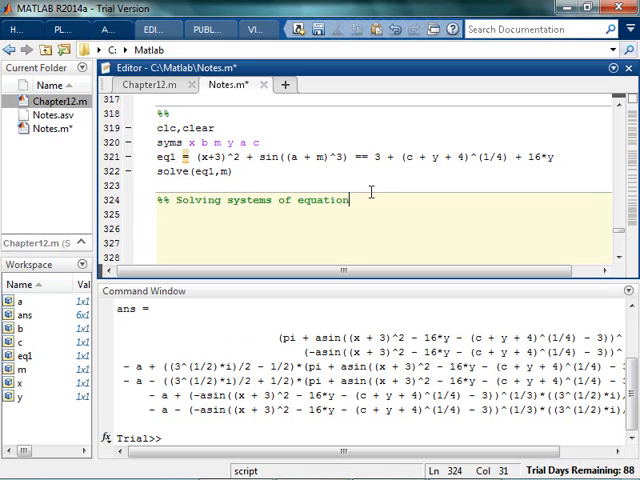
text(s)
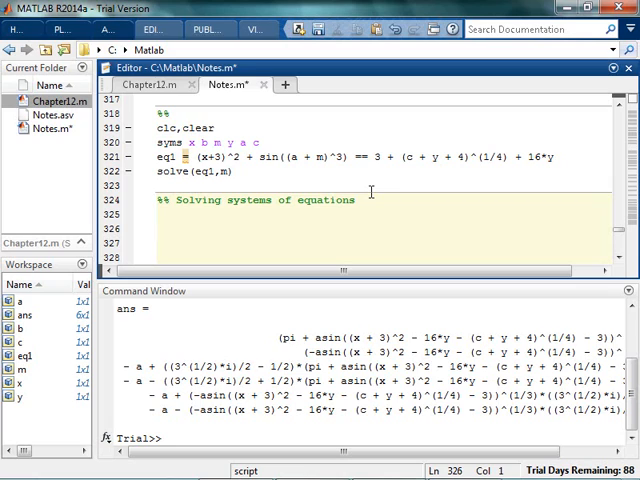
text(clc,c)
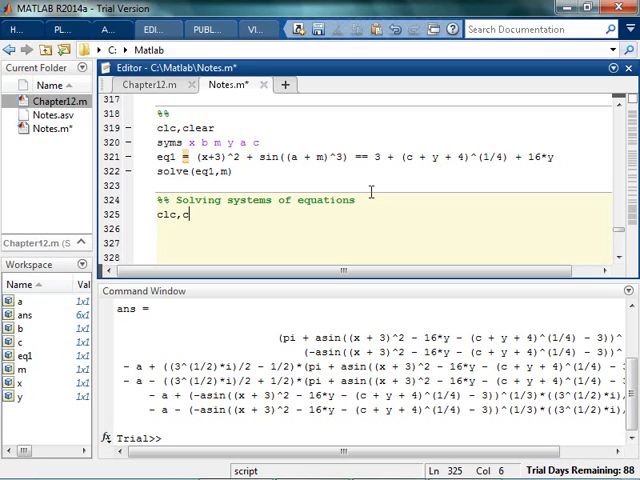
text(lear)
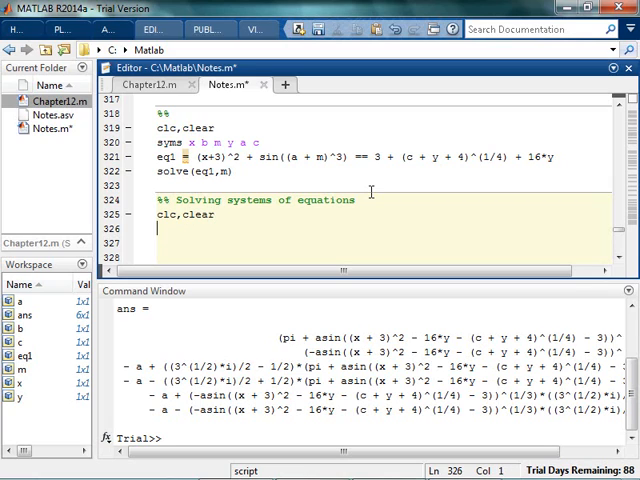
text(syms x y)
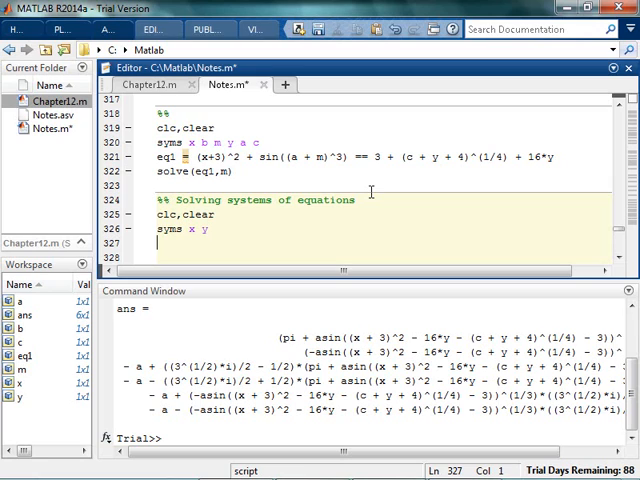
- Define eq1 = x + y == 6 and eq2 = x - y == 4, noting x = 5, y = 1
text(eq1 =)
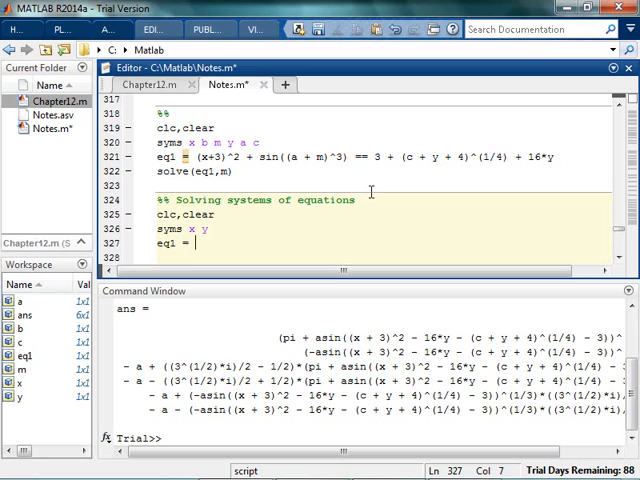
text(x + y = 6)
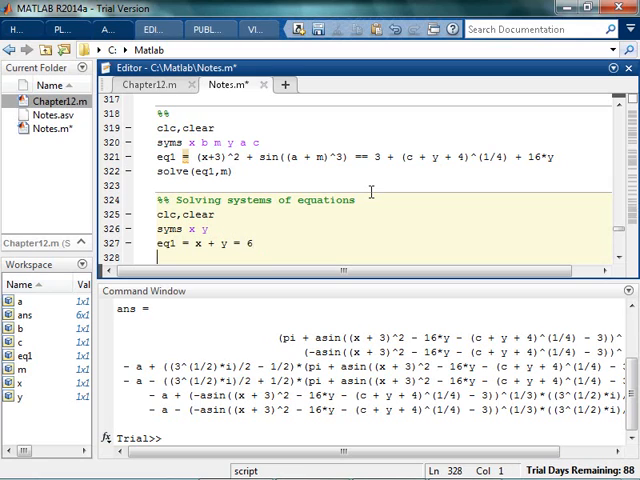
text(eq2 =)
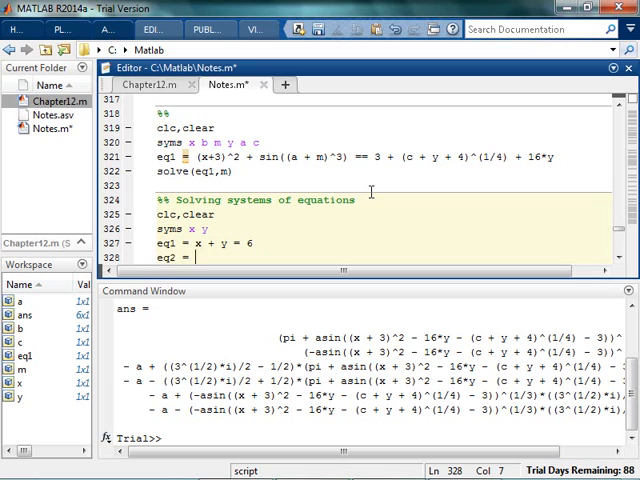
text(=)
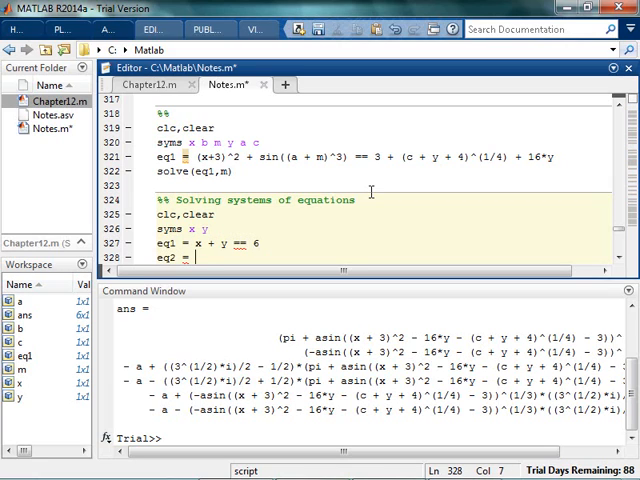
text(x - y == 4)
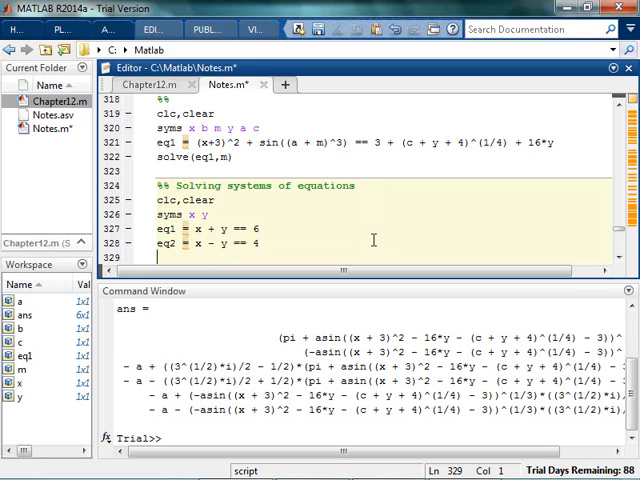
text(x = 5,  y = 1)
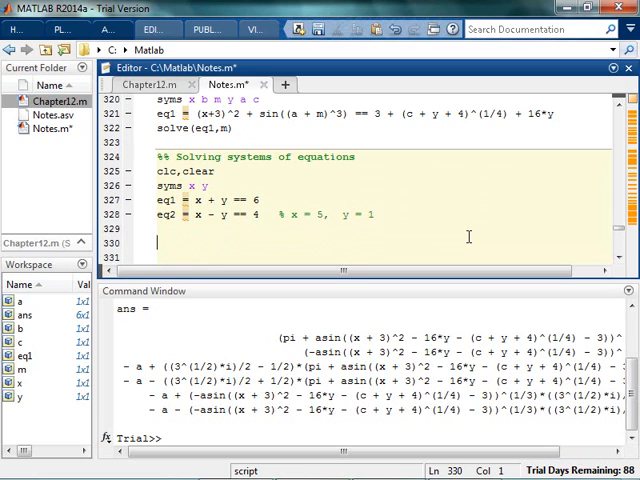
- Solve eq1 and eq2 together into chocobo and display its x and y fields
text(solve)
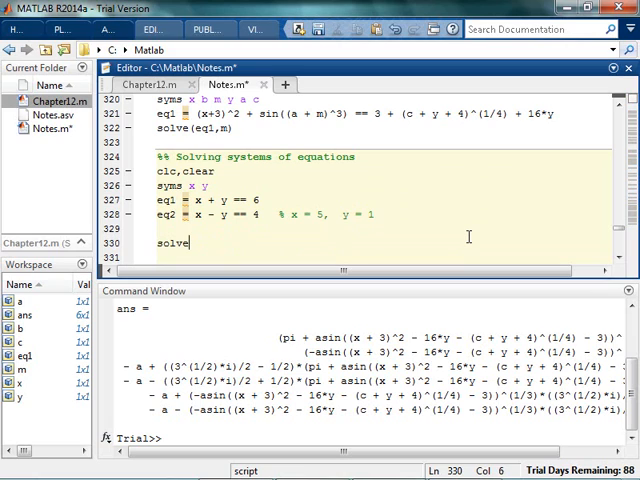
text((eq1, e12)
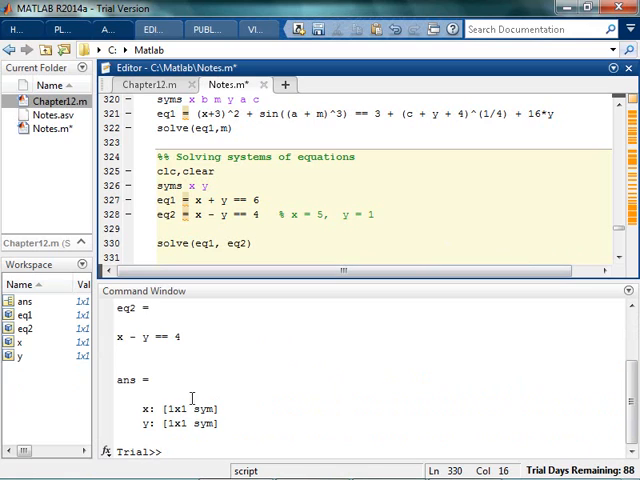
mouse_move(302, 244)
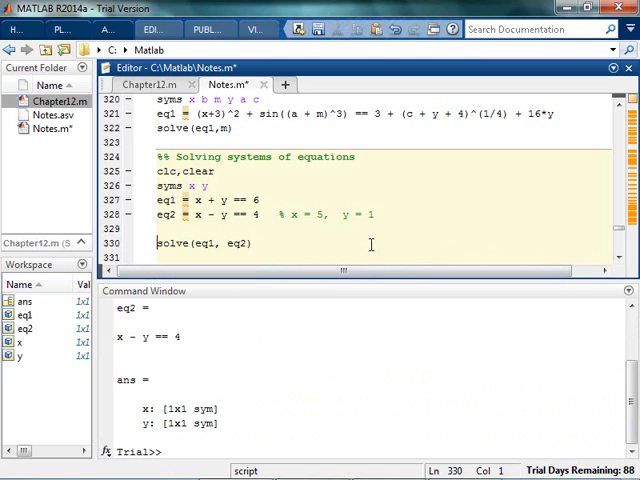
text(chocobo =)
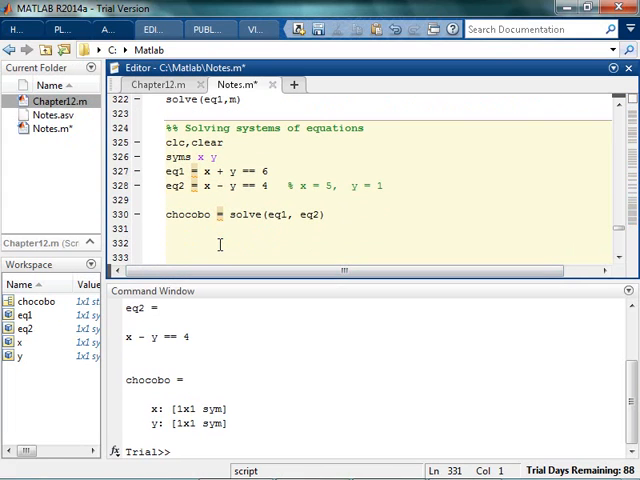
- Set xvalue = double(chocobo.x) and yvalue = double(chocobo.y), returning 5 and 1
text(hocobo.x)
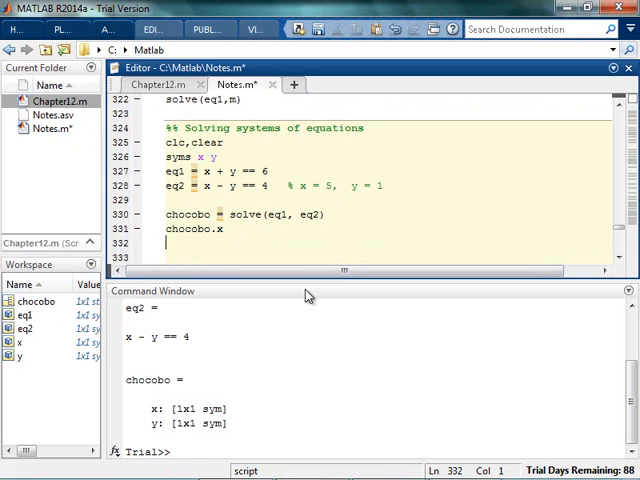
text(chocobo.y)
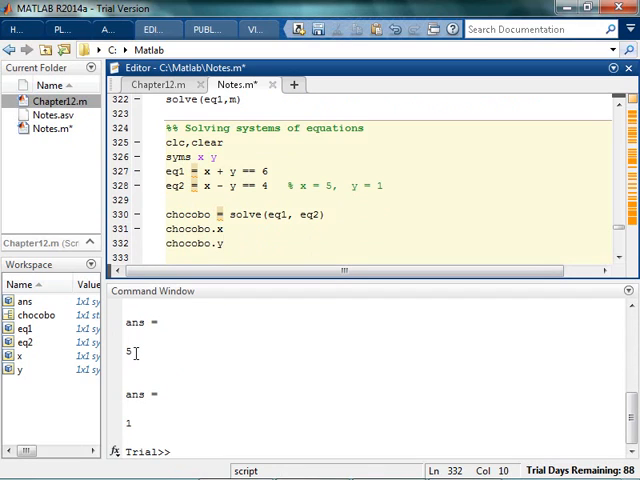
mouse_move(62, 324)
text(x = )
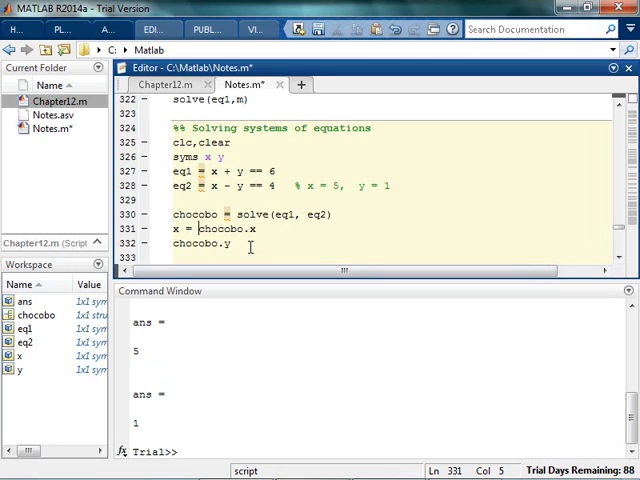
text(double()
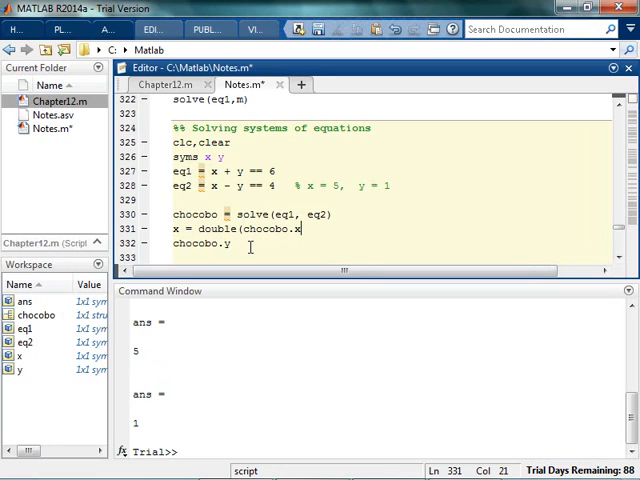
text(y = chocobo.)
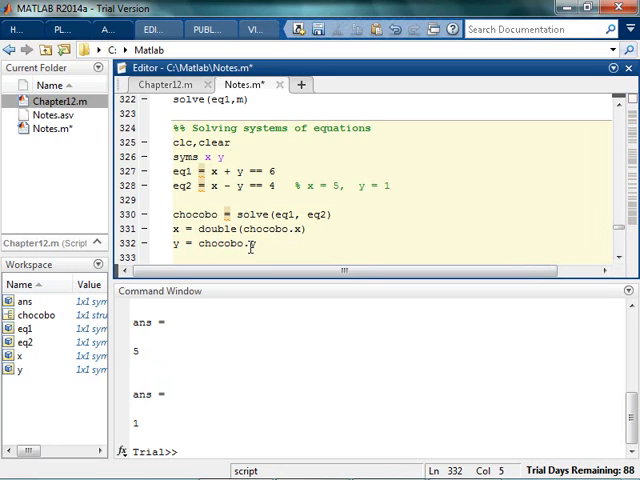
text(double(chocobo.y))
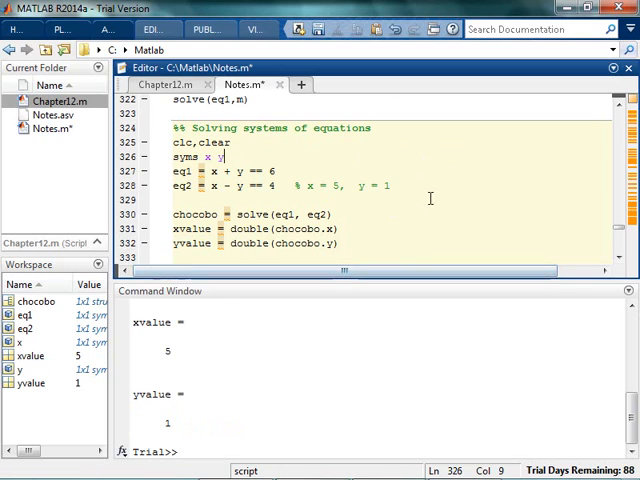
mouse_move(404, 244)
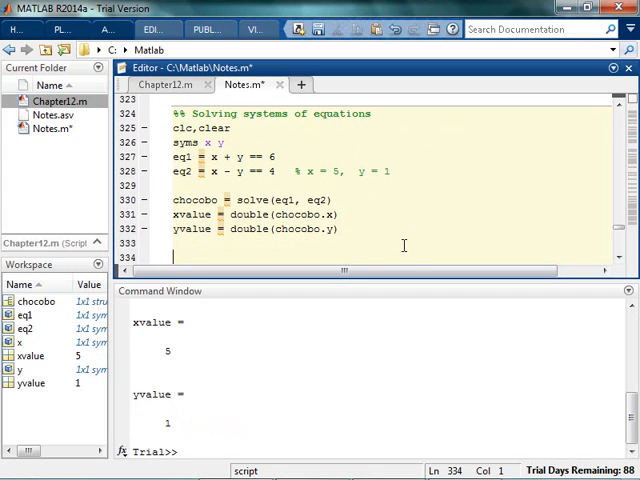
- Start a new %% section and delete the unfinished symbolic equation lines
text(%%)
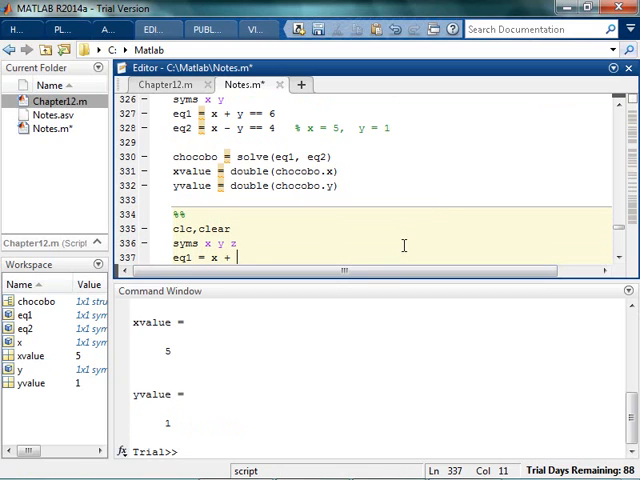
text(3*)
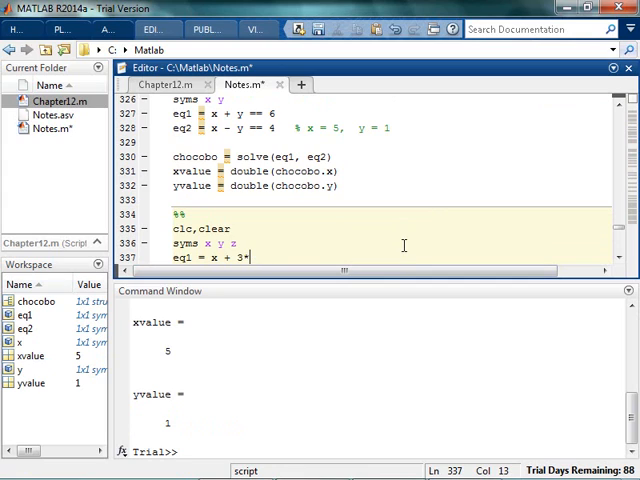
text(*y +)
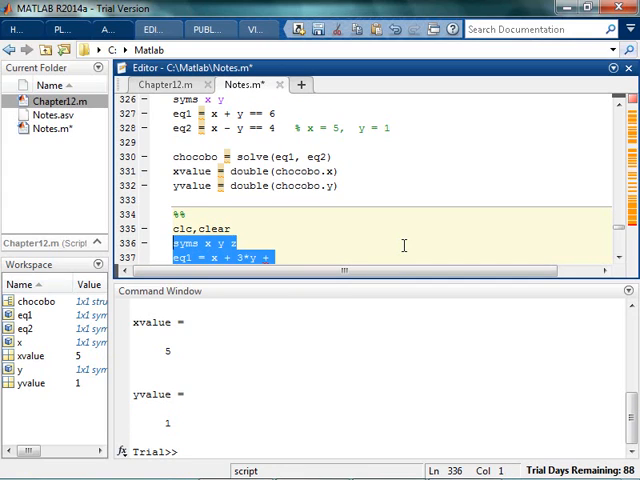
key(Delete)
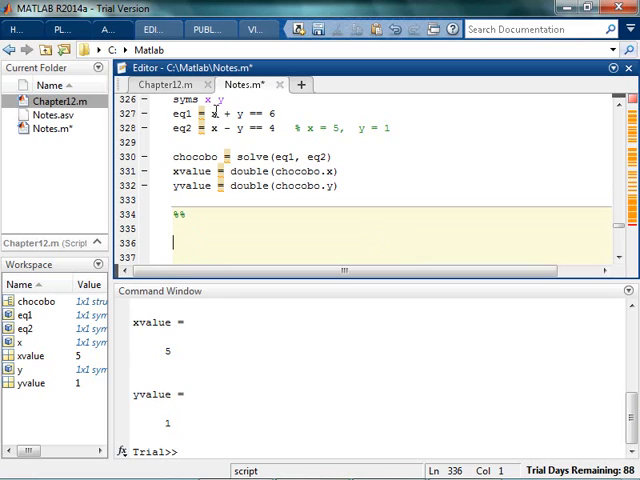
mouse_move(330, 106)
text(A = )
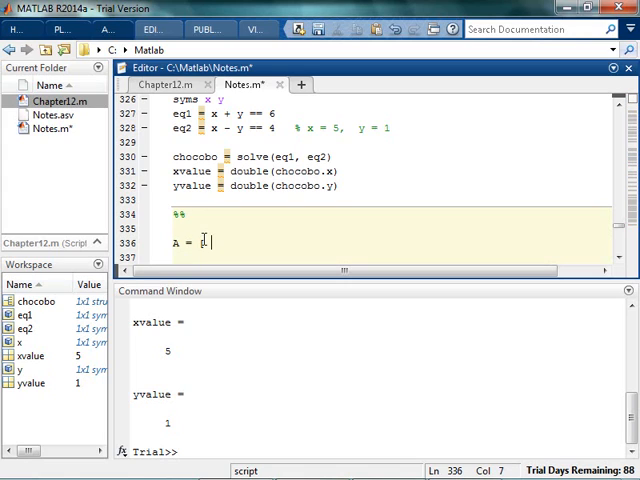
- Begin the coefficient matrix A = [ 1 1 6; -1 4] for the linear system
text([ 1 1 6;)
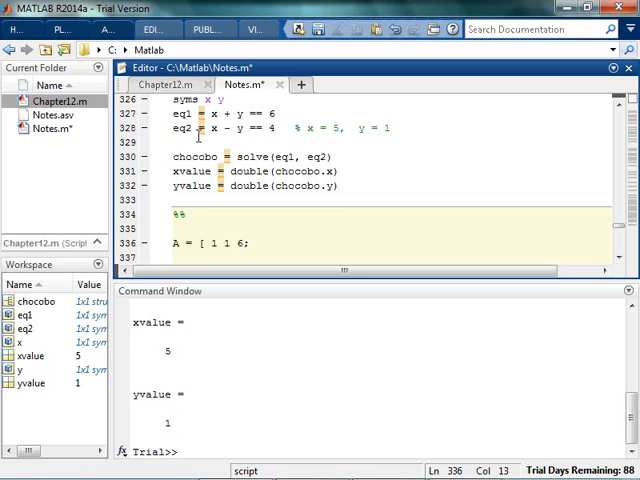
text(1 -)
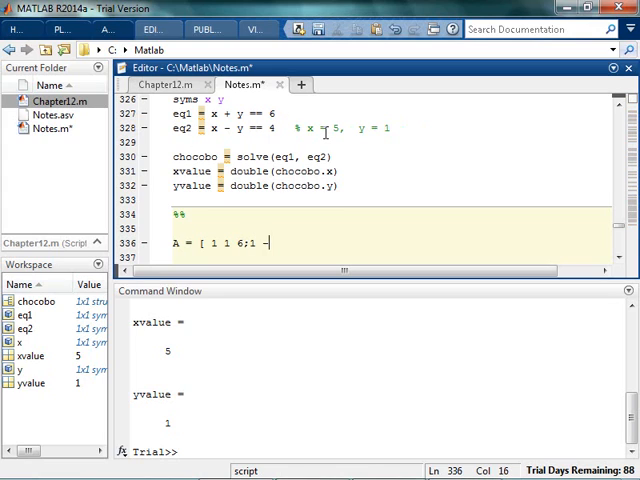
text(1 4])
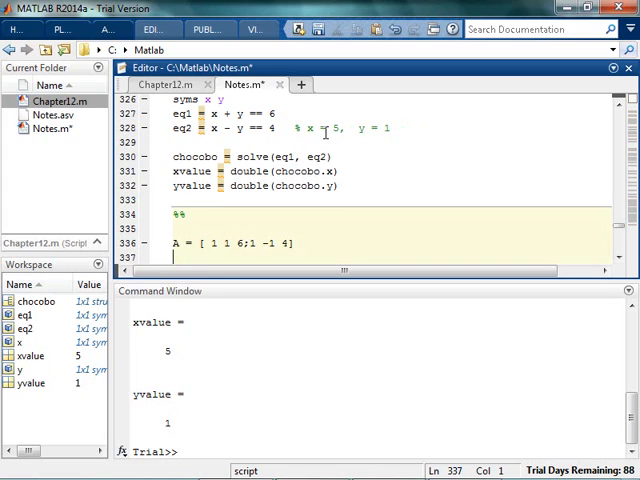
scroll(down, 3)
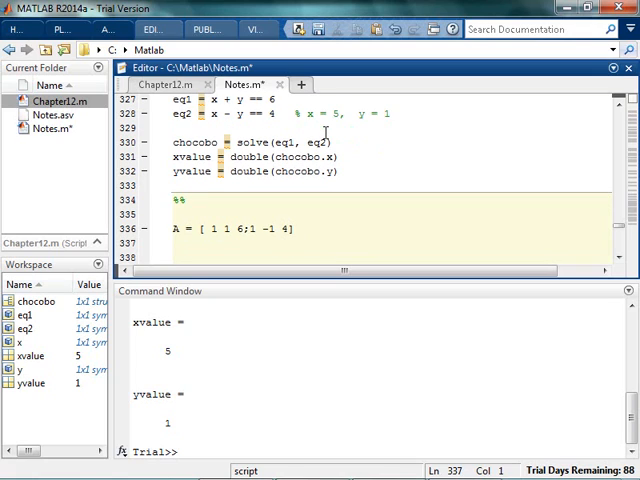
- Add a timed rref(A) section with tic/toc around A = [1 1 6; 1 -1 4]
text(rrre)
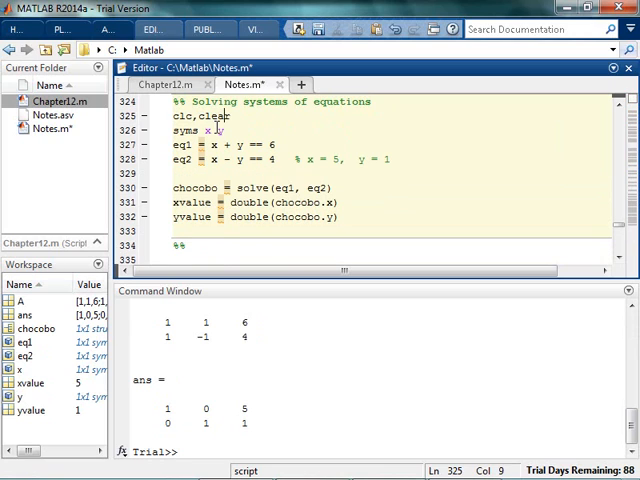
text(tic)
click(390, 230)
text(toc)
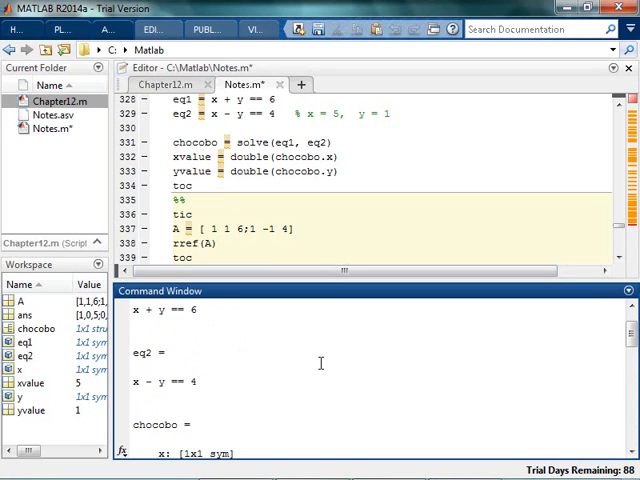
- Run the rref section to get the reduced matrix and about 0.001117 s elapsed
click(192, 184)
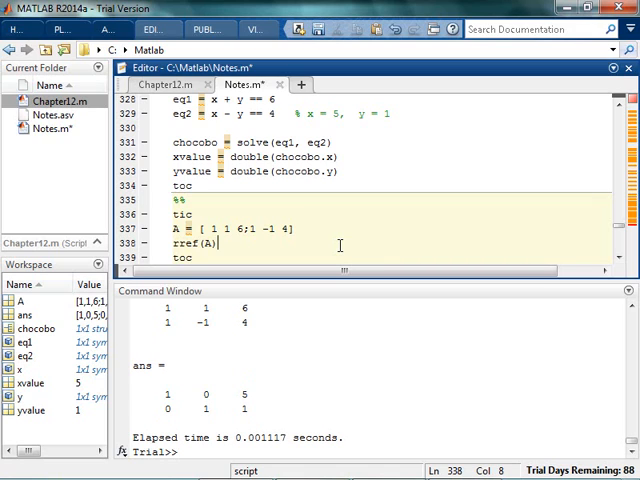
- Define eq1 with 5*z == 19 and eq2 with -x + 5*y + 7*z terms
scroll(down, 3)
text(eq1 = x + 3*y +)
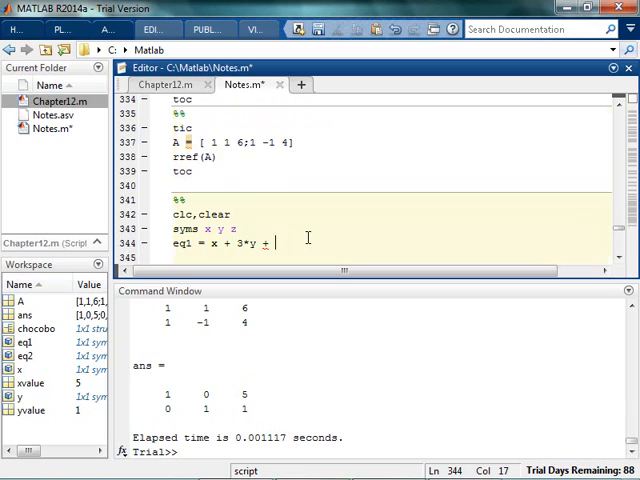
text(5*z)
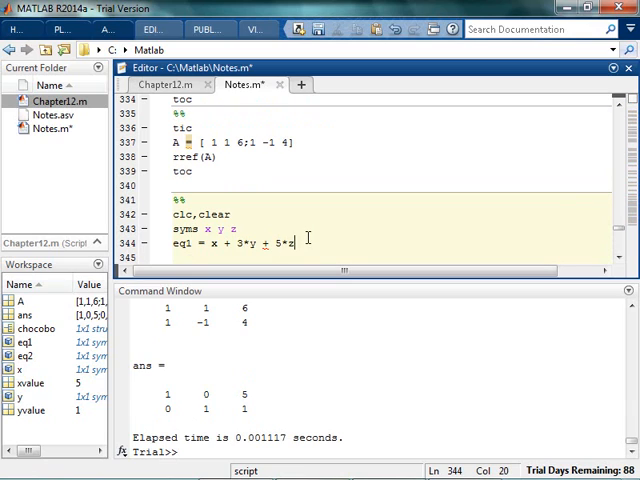
text(= 19)
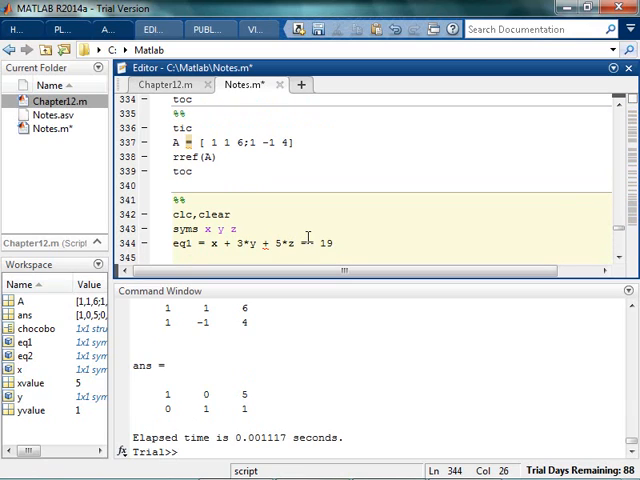
text(e1)
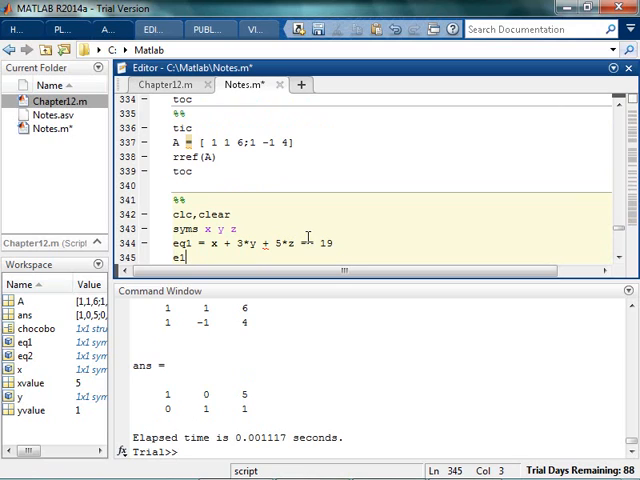
text(q2 = x)
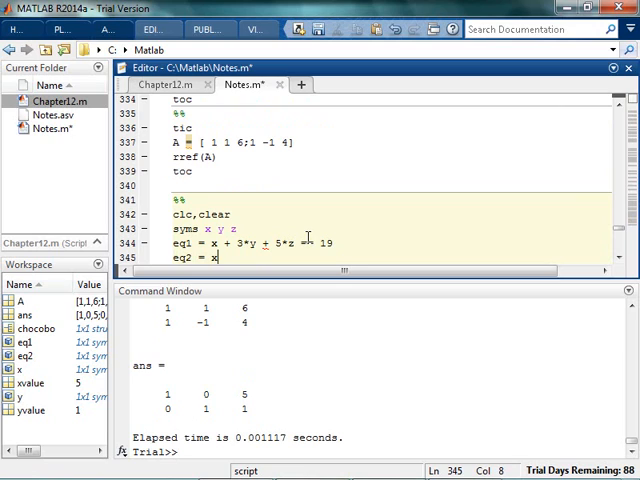
text(-x +)
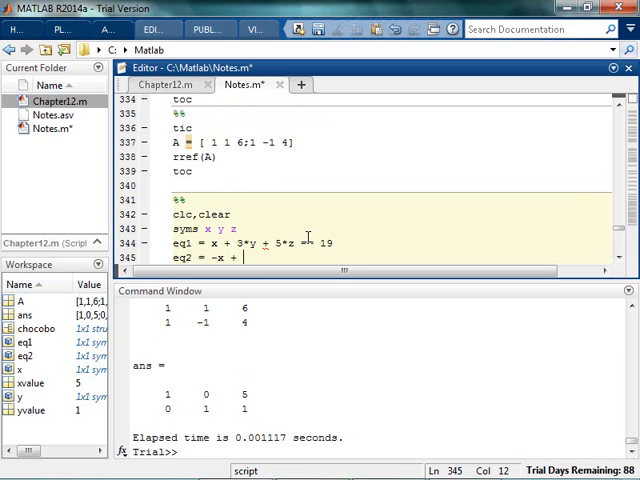
text(5*y +)
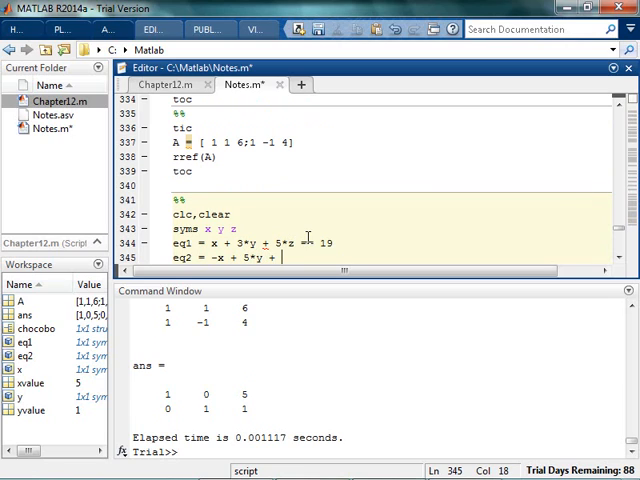
text(7*z == 22)
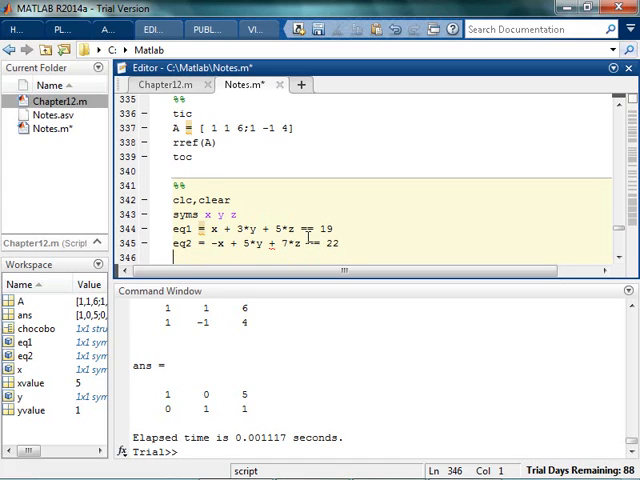
- Define eq3 as -3*x + 12*y + 18*z, fixing a mistyped coefficient
text(eq3 =)
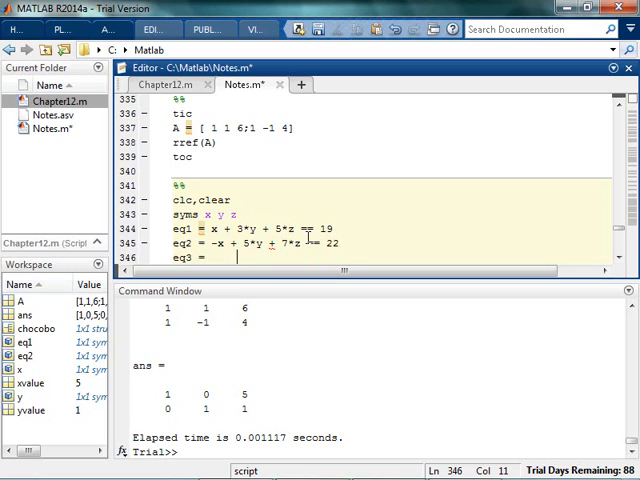
text(6y)
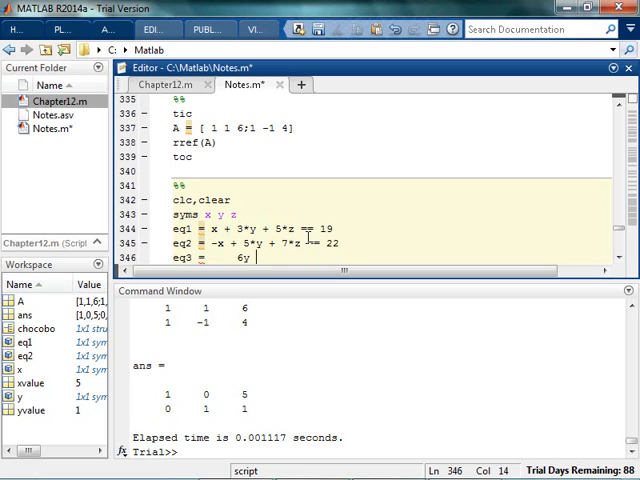
key(BackSpace)
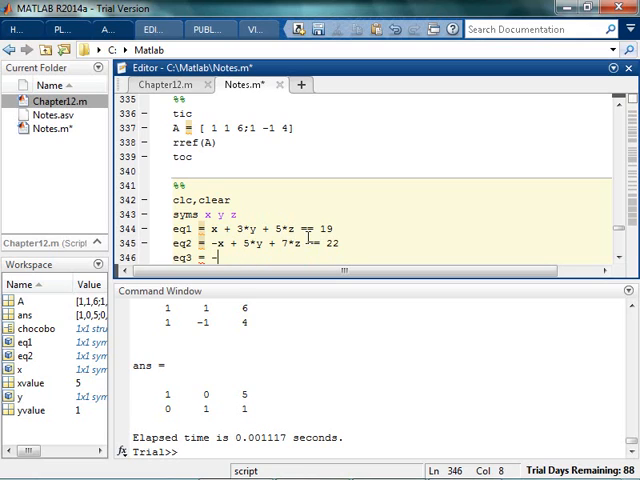
text(-3*)
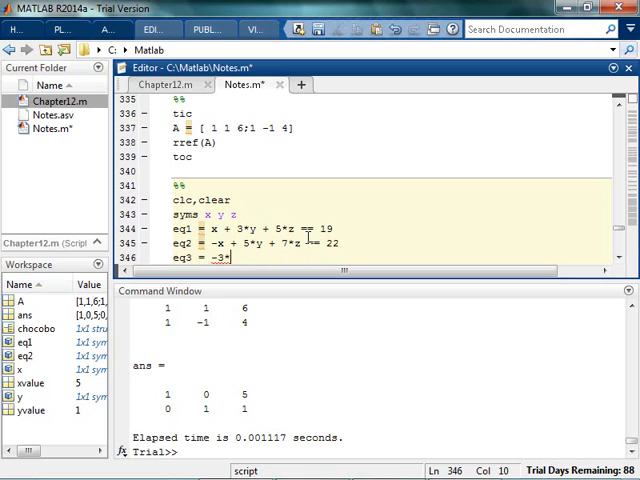
text(*x + 12*y)
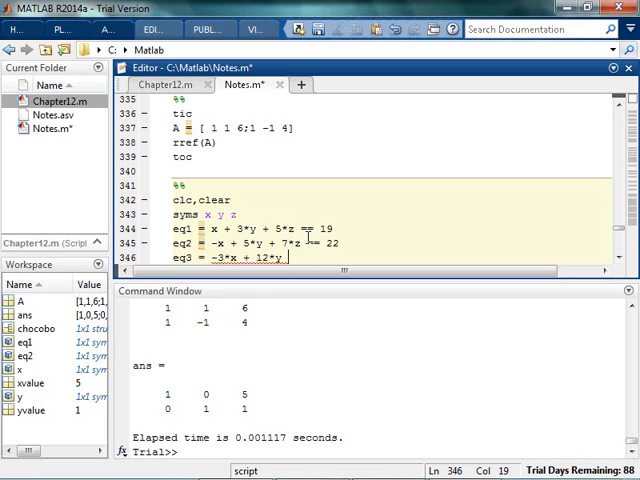
text(+ 18*z = -56)
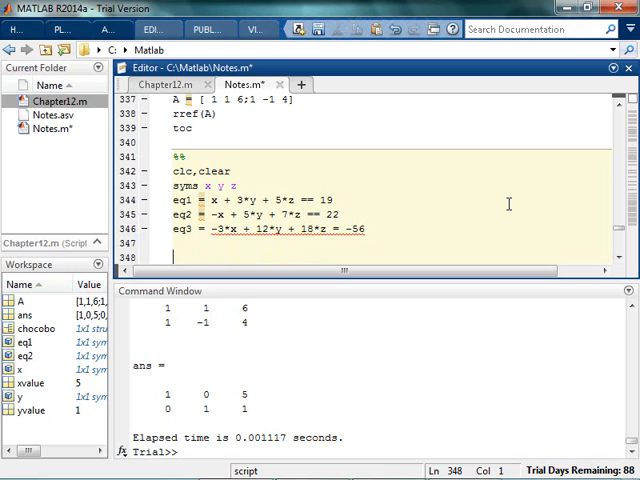
- Solve eq1, eq2, eq3 into blah and set xvalue = double(blah.x)
text(solve()
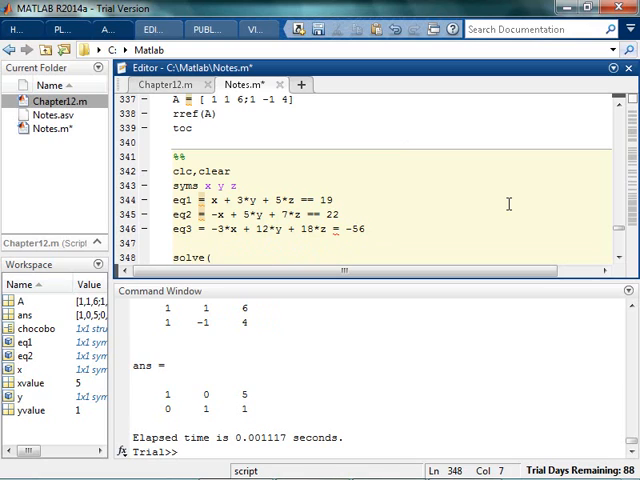
text(ba)
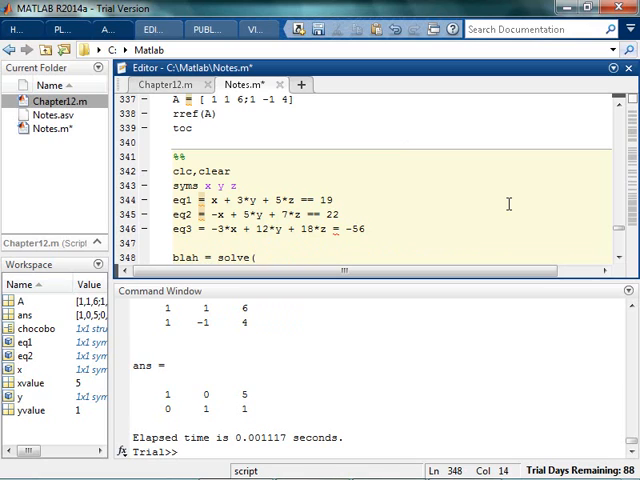
text(eq1, e12)
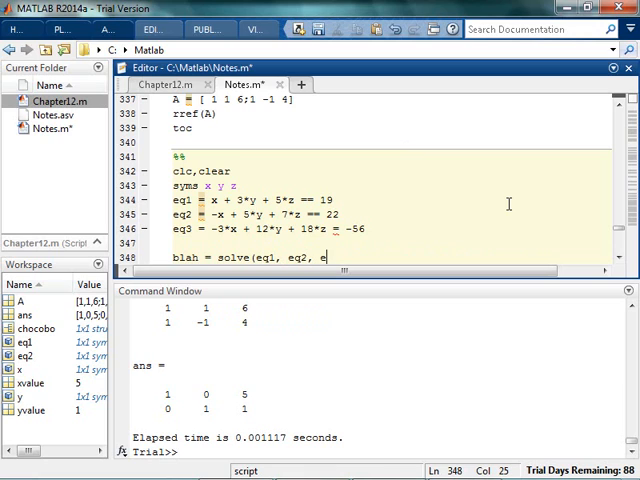
text(q3))
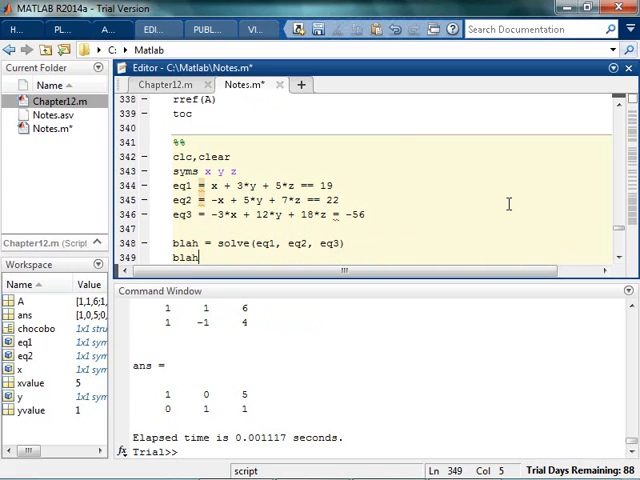
text(blah.x)
text(blah.z)
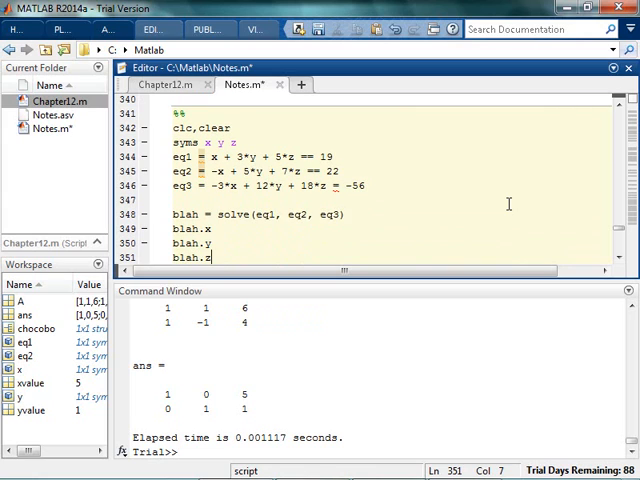
text(double()
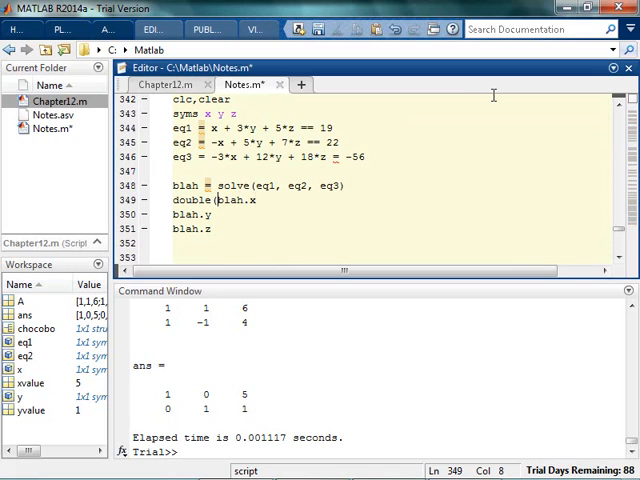
text(xvalue =)
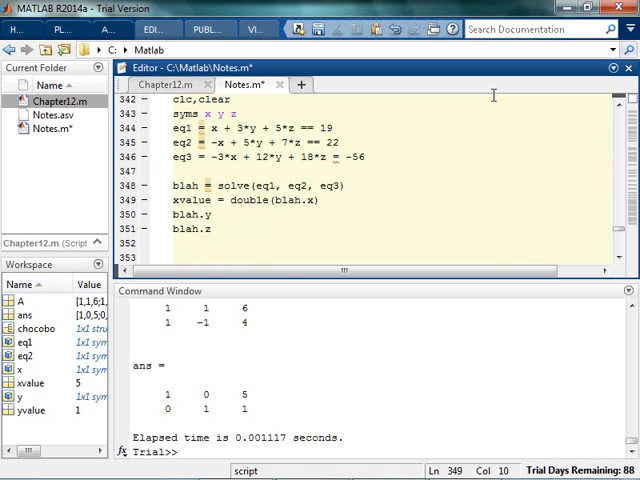
- Add yvalue = double(blah.y) and zvalue = double(blah.z), then run the section
text(yvalue =)
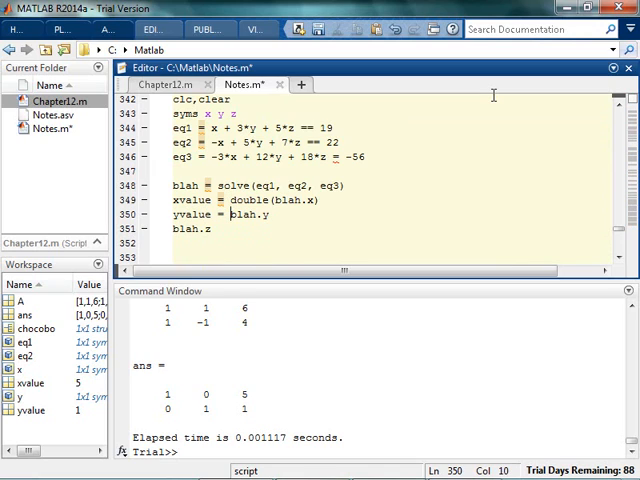
text(()
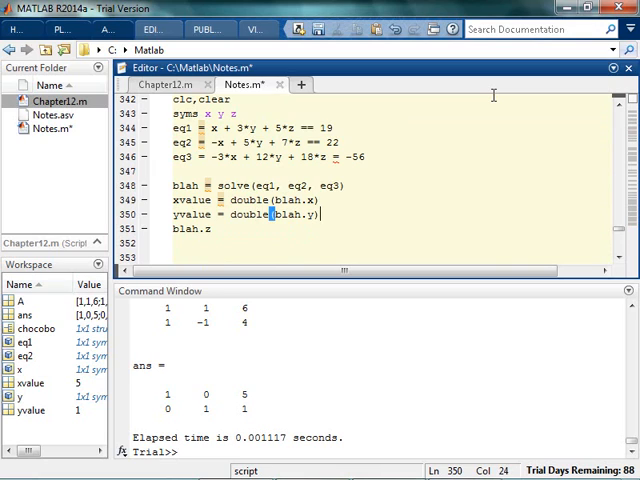
text(zvalue =)
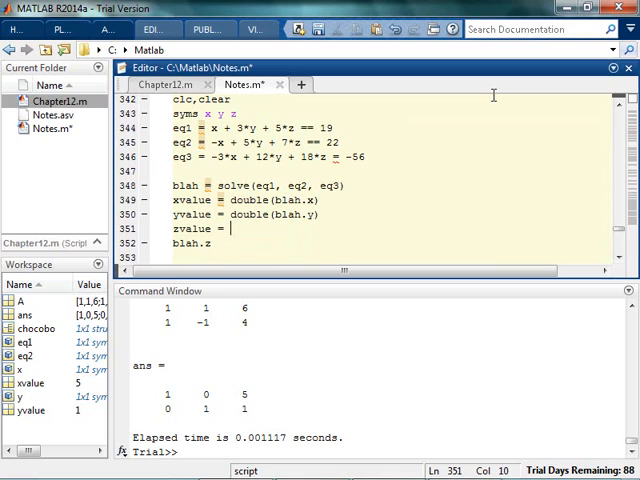
text(double(blah.z))
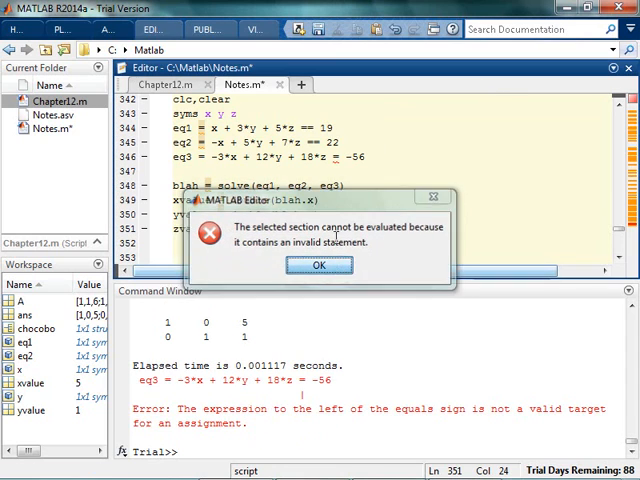
- Dismiss the error, silence eq1–eq3 and wrap the section in tic/toc reporting 0.0538 s
click(320, 264)
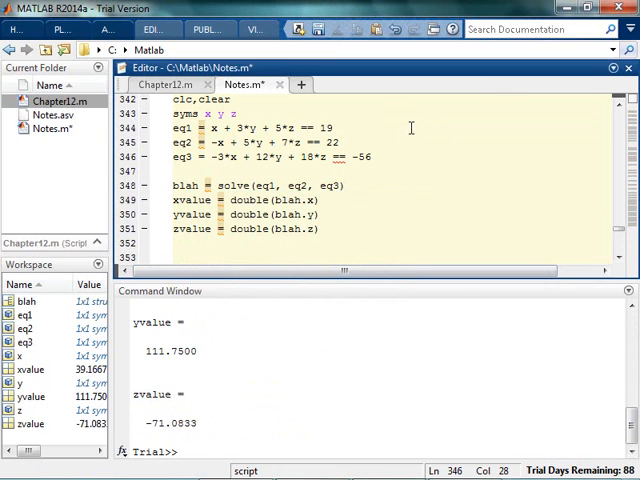
mouse_move(354, 128)
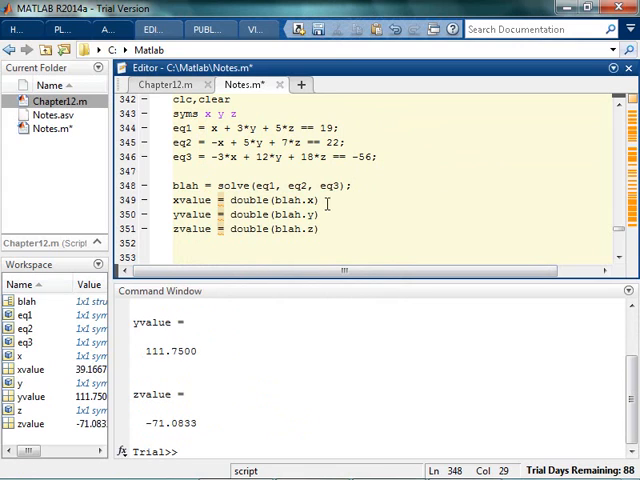
text(tic)
click(380, 242)
text(toc)
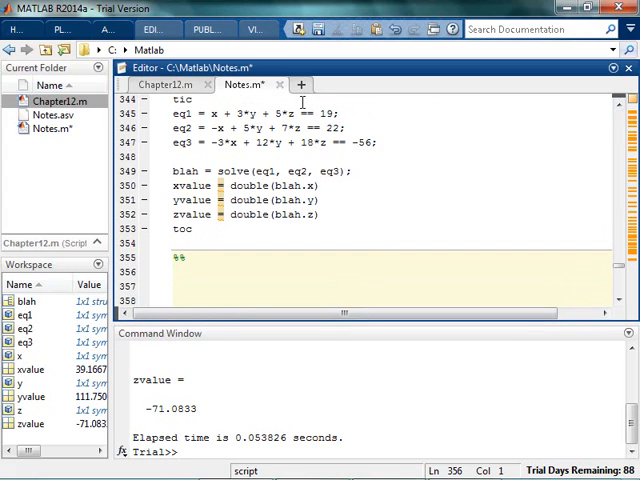
mouse_move(408, 176)
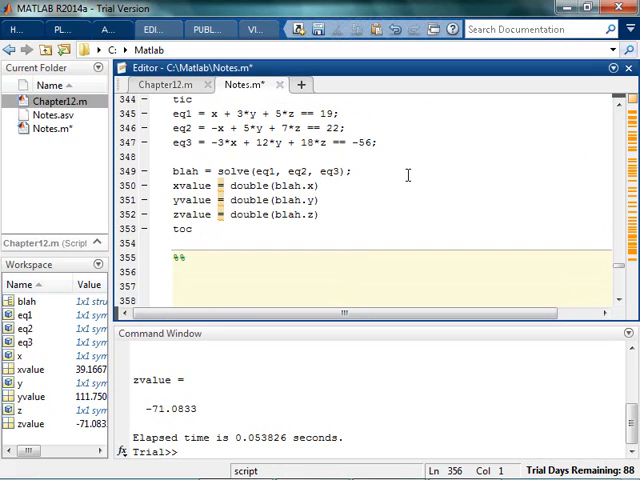
- Build augmented A = [1 3 5 19; -1 5 7 22; -3 12 18 -56] and whatever = rref(A) inside tic/toc
text(A =)
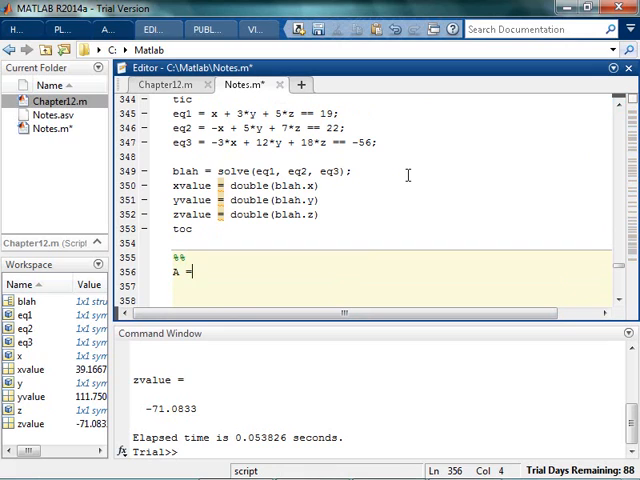
text([1 3)
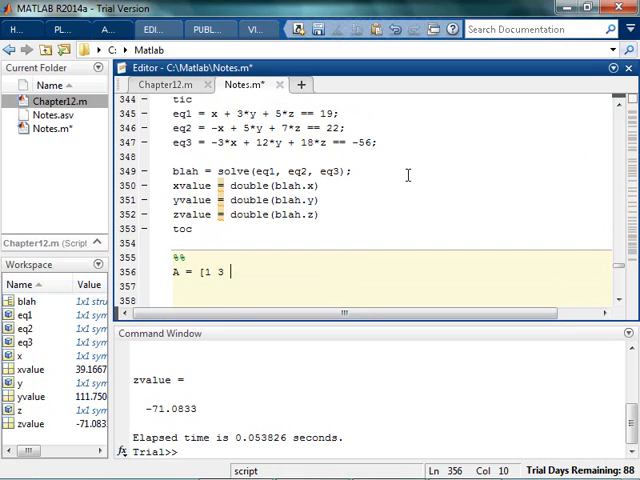
text(5 19; -1 5 7 2)
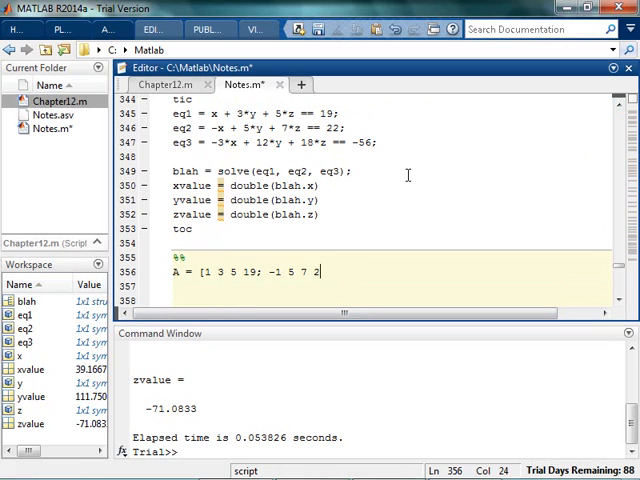
text(-3 12 18)
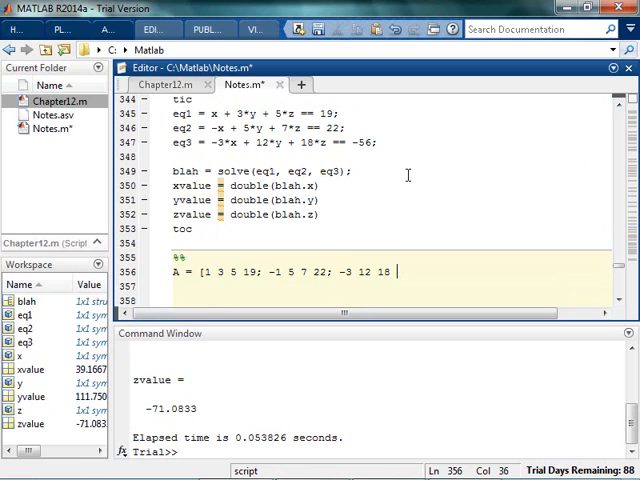
text(-56])
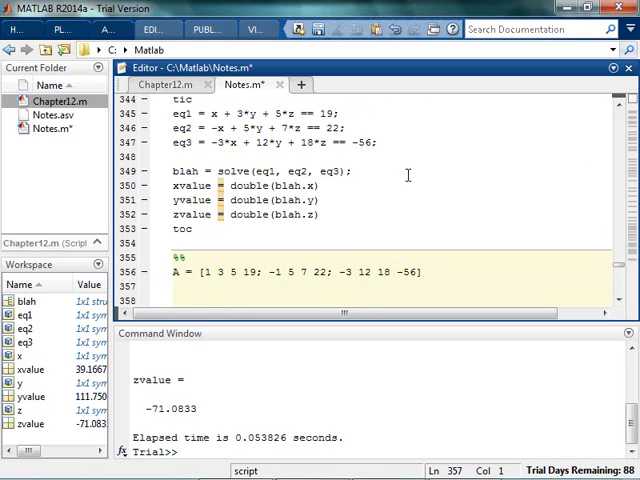
text(whatever = rref(A)
text(tic)
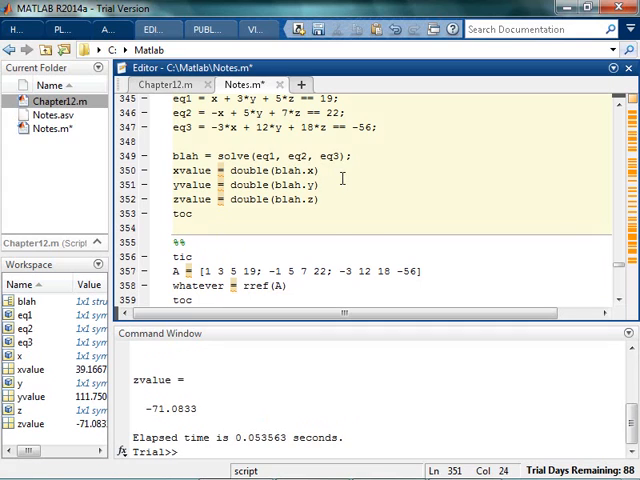
mouse_move(338, 292)
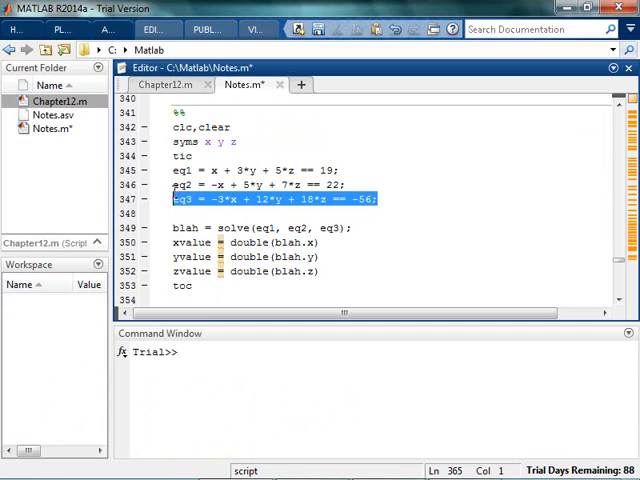
- Copy the syms and eq1–eq3 lines into a new cell and make them nonlinear with y^2, sin(y), exp(z), sqrt(z)
scroll(down, 3)
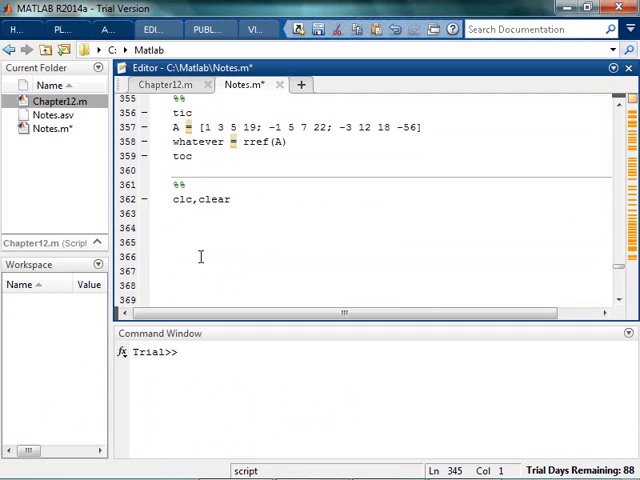
text(syms x y z)
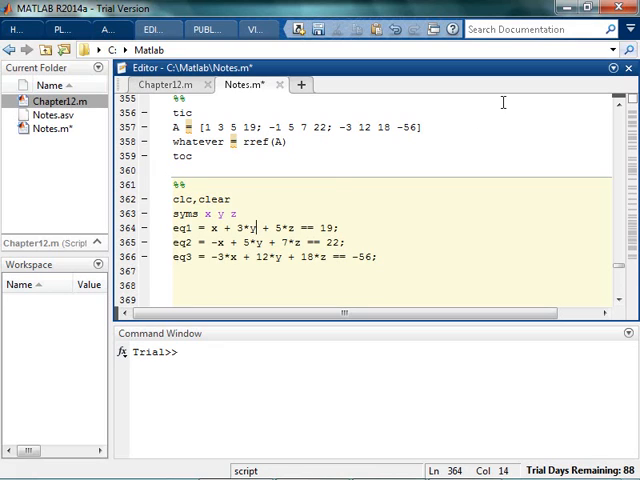
text(^2)
click(390, 242)
text(sin(y)
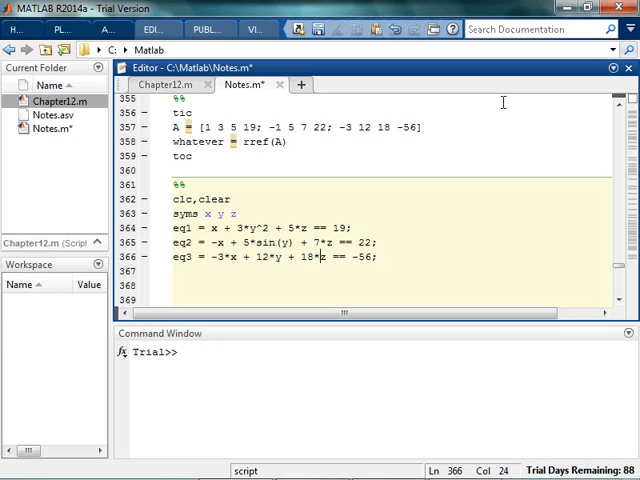
text(sqrt(z)
click(376, 242)
text(exp(z)
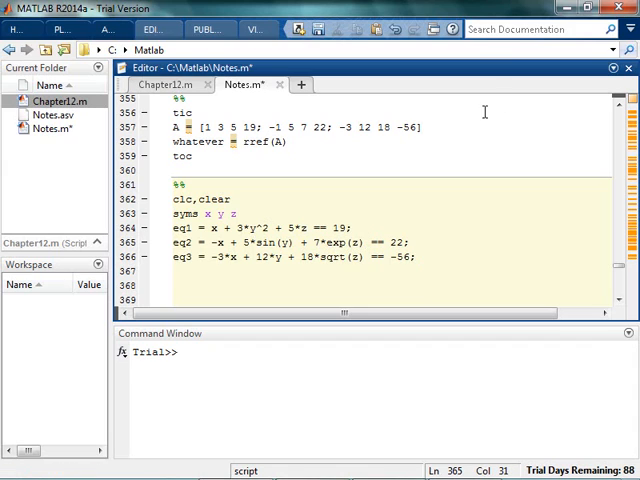
- Write blah = solve(eq1,eq2,eq3) and display blah.x, blah.y, blah.z, then run the section
text(a)
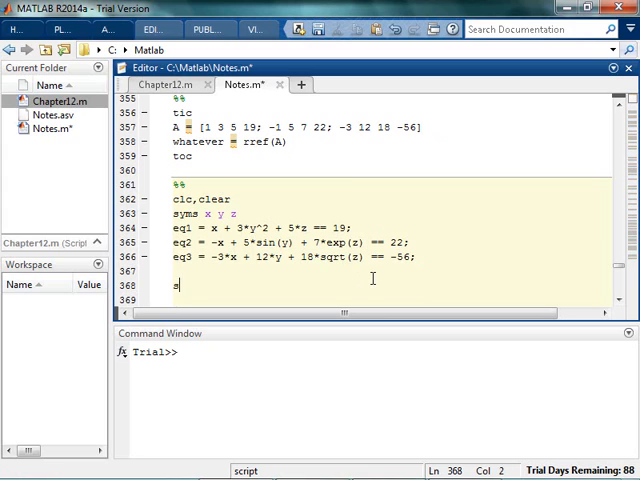
text(solve(eq1,)
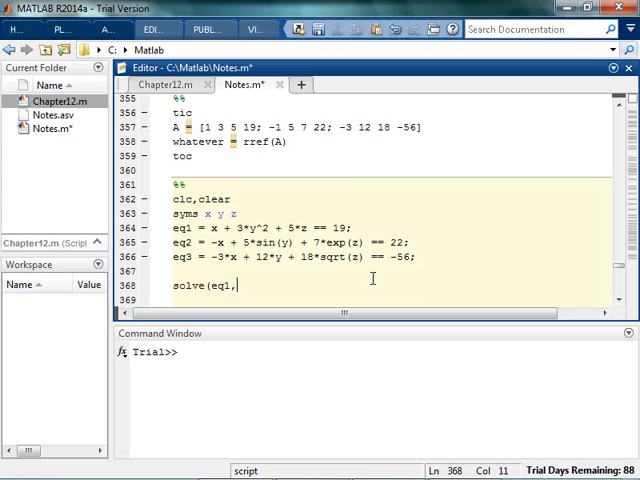
text(eq2,e)
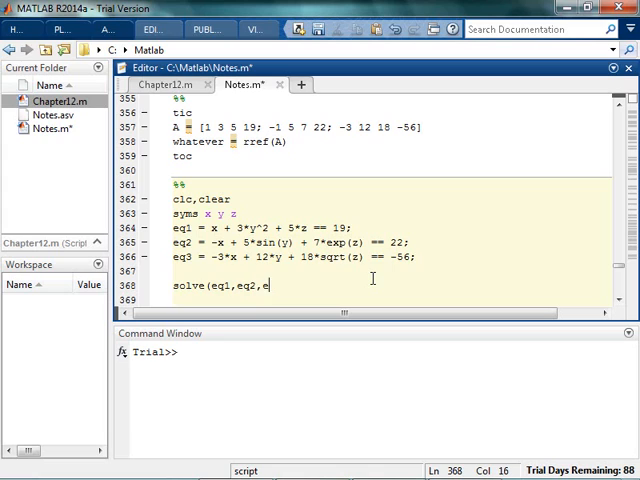
text(q3))
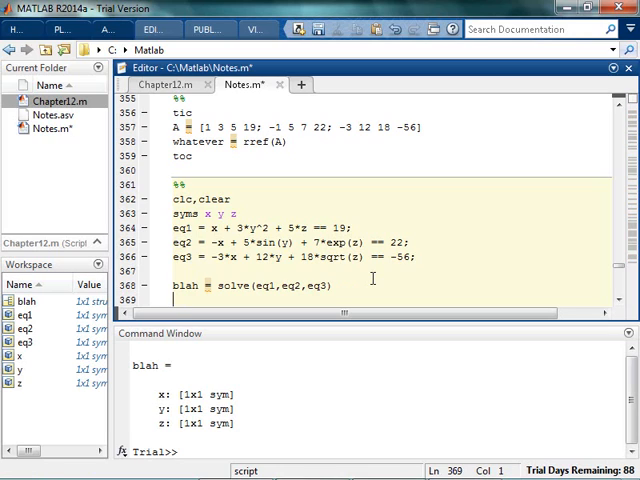
text(1)
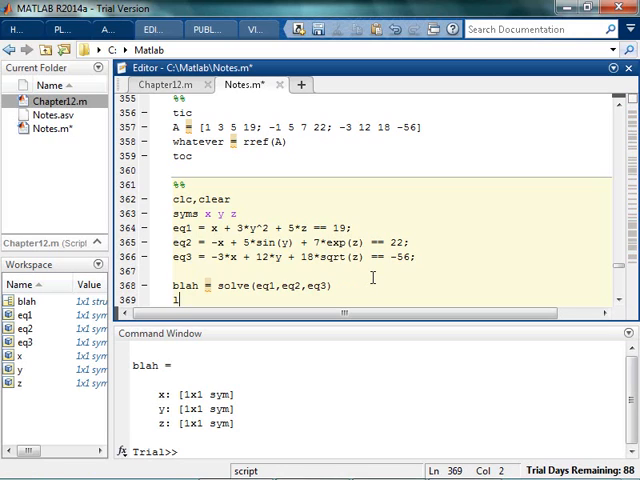
text(blah.x)
text(blah.z)
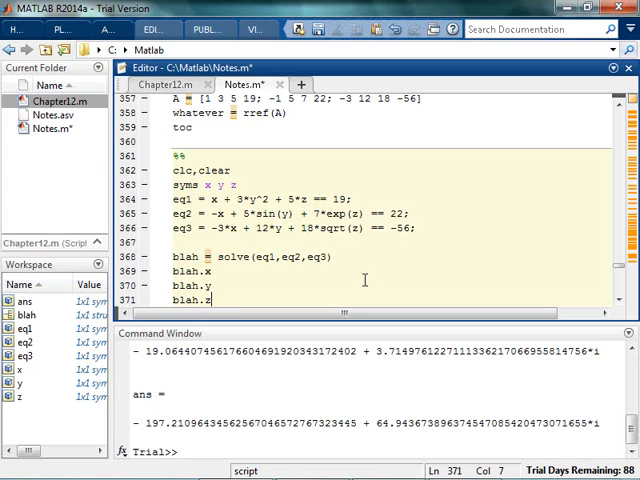
- Below blah.z add xvalue, yvalue, zvalue as double conversions of the nonlinear solutions
scroll(down, 3)
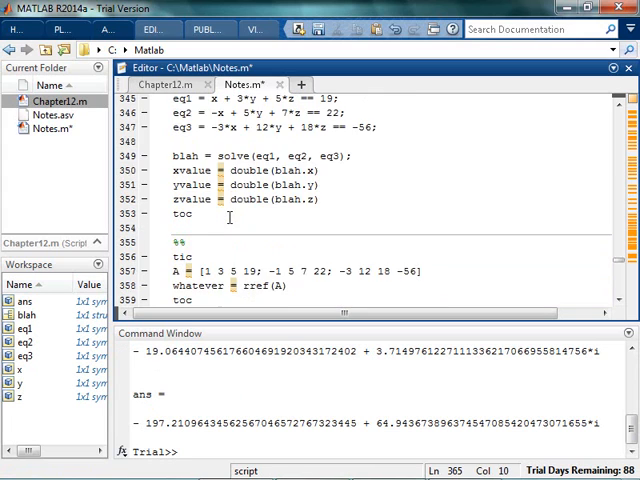
drag(180, 170, 320, 200)
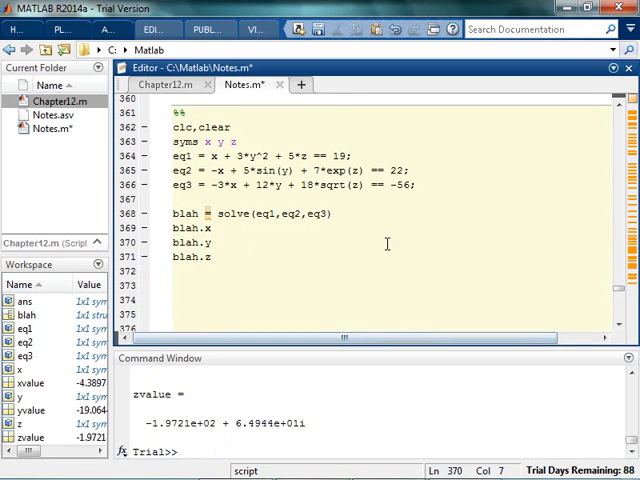
click(216, 242)
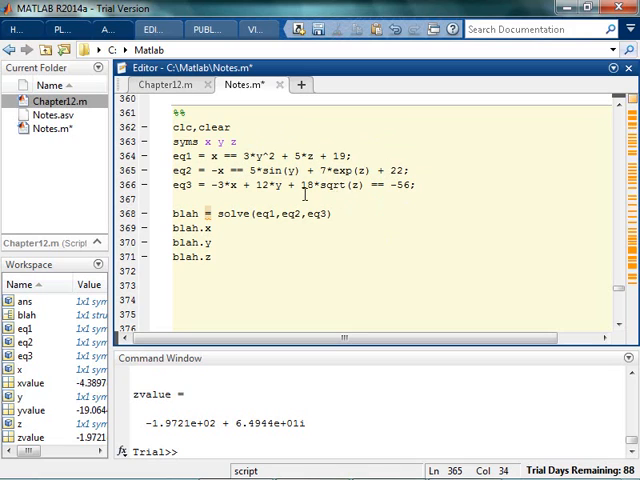
mouse_move(304, 192)
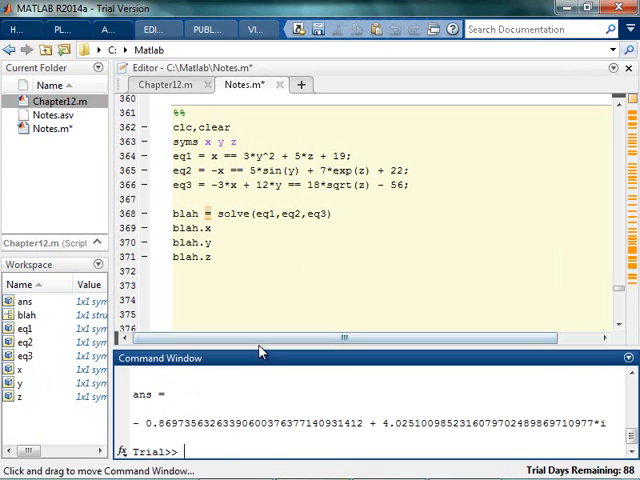
text(xvalue = double(blah.x))
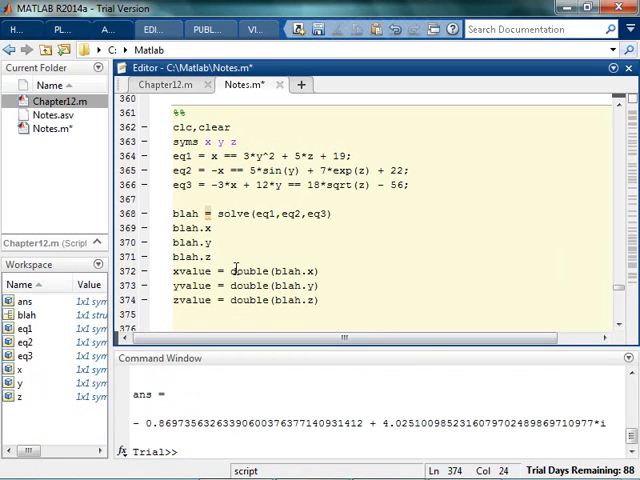